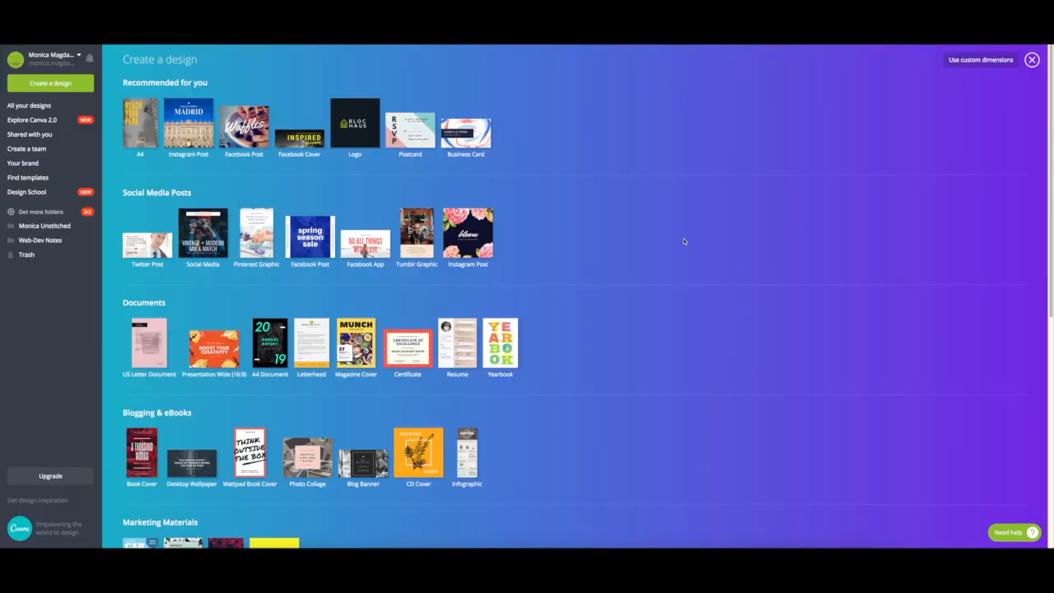
mouse_move(109, 73)
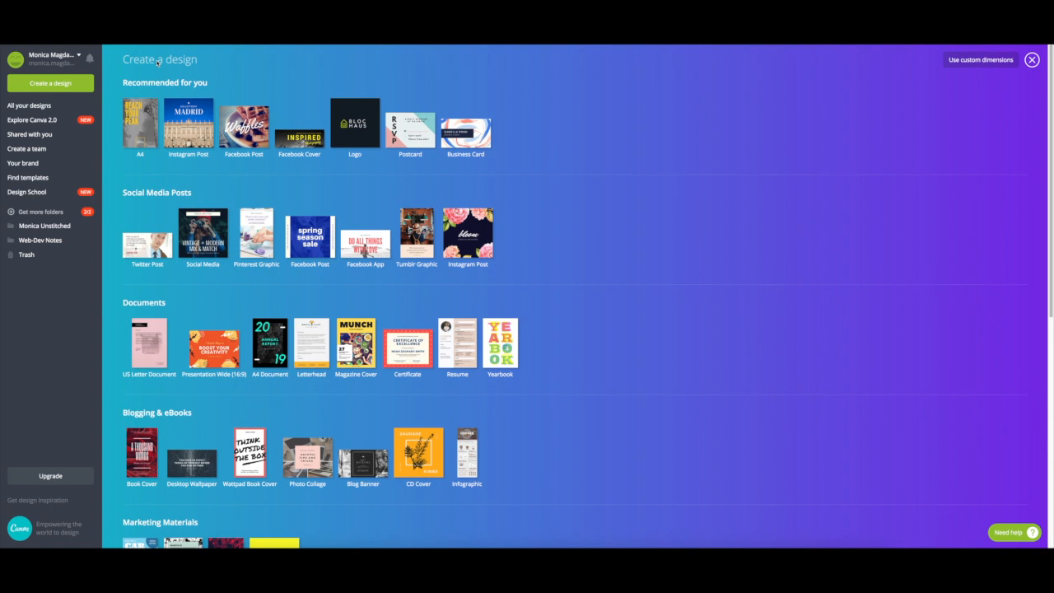
mouse_move(31, 534)
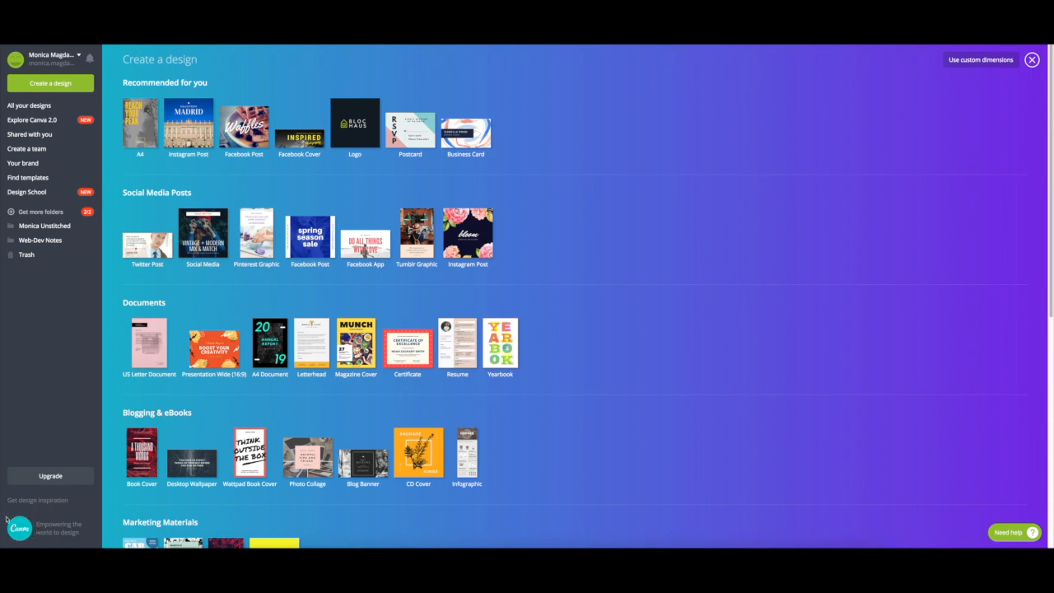
mouse_move(352, 294)
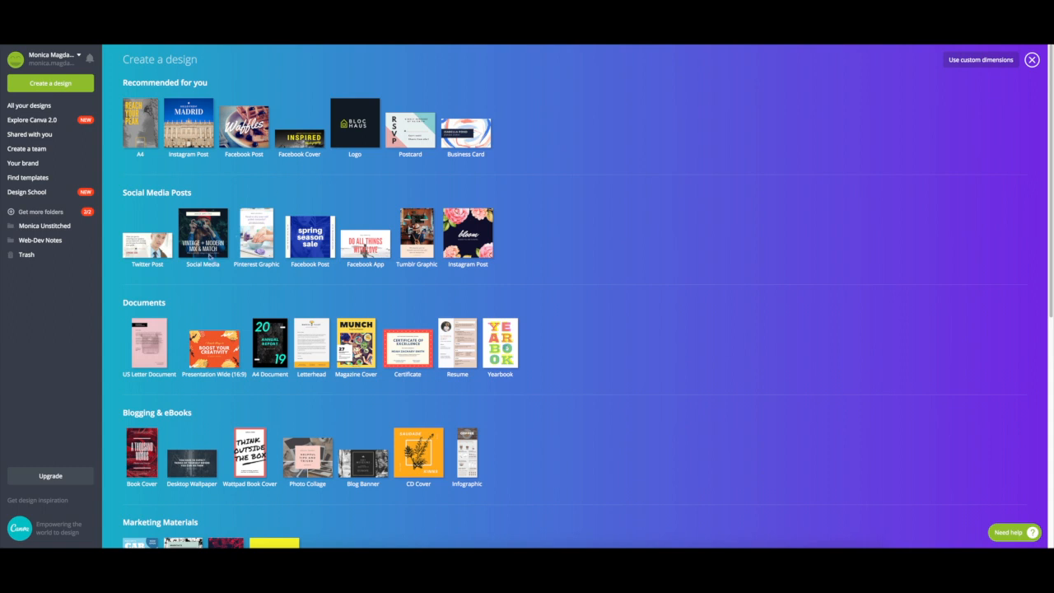
Search the template gallery for 'instagram story'
scroll(down, 3)
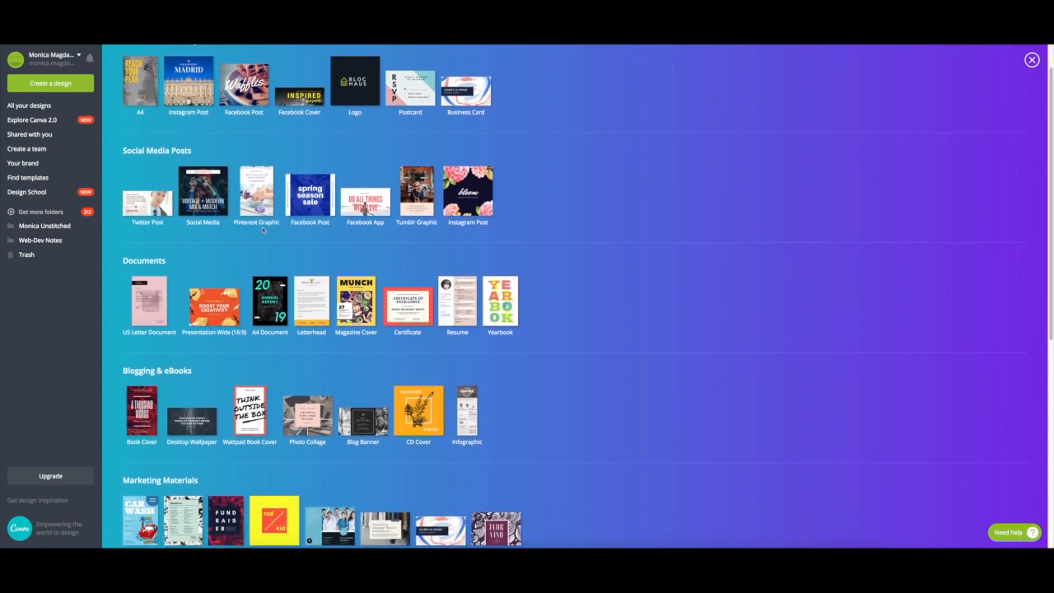
scroll(up, 3)
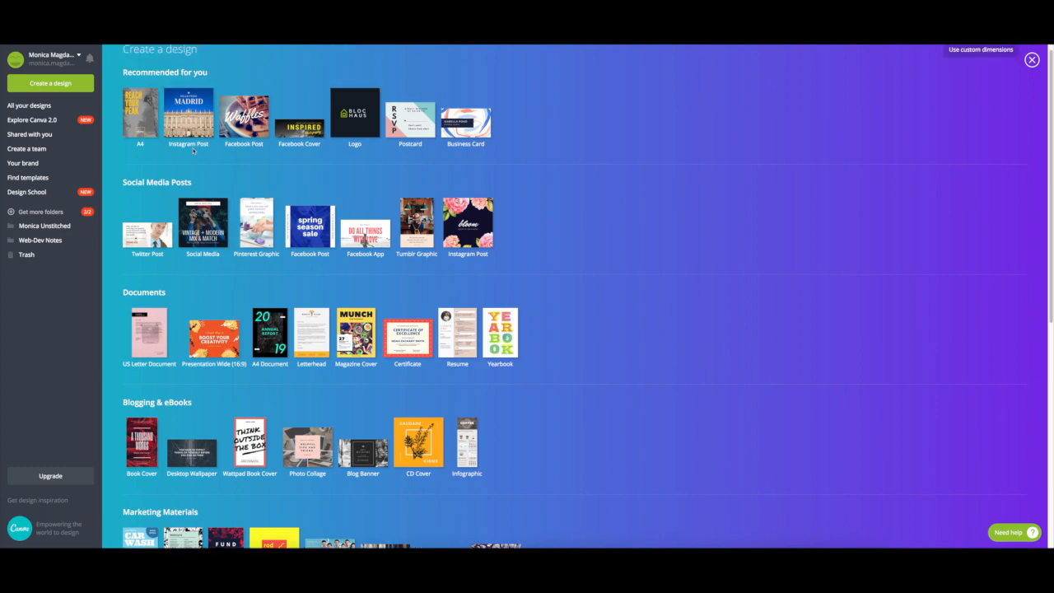
scroll(down, 3)
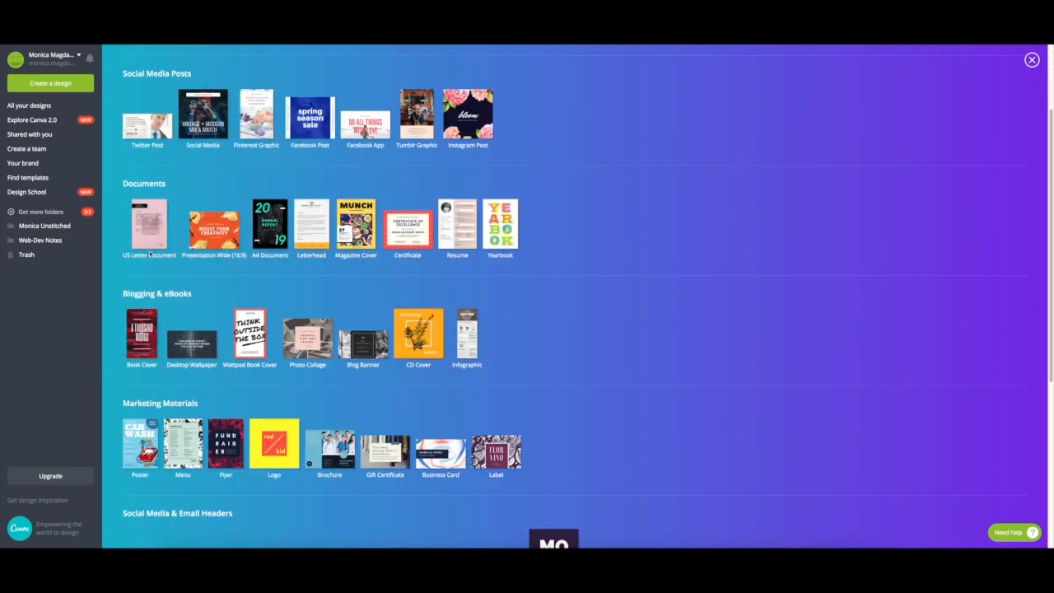
scroll(down, 3)
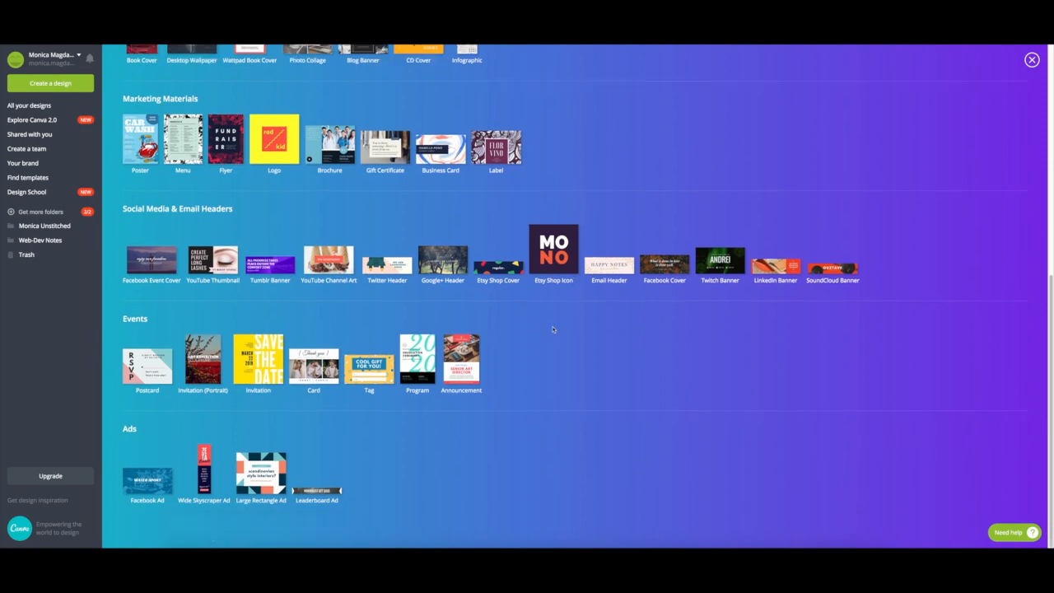
scroll(up, 3)
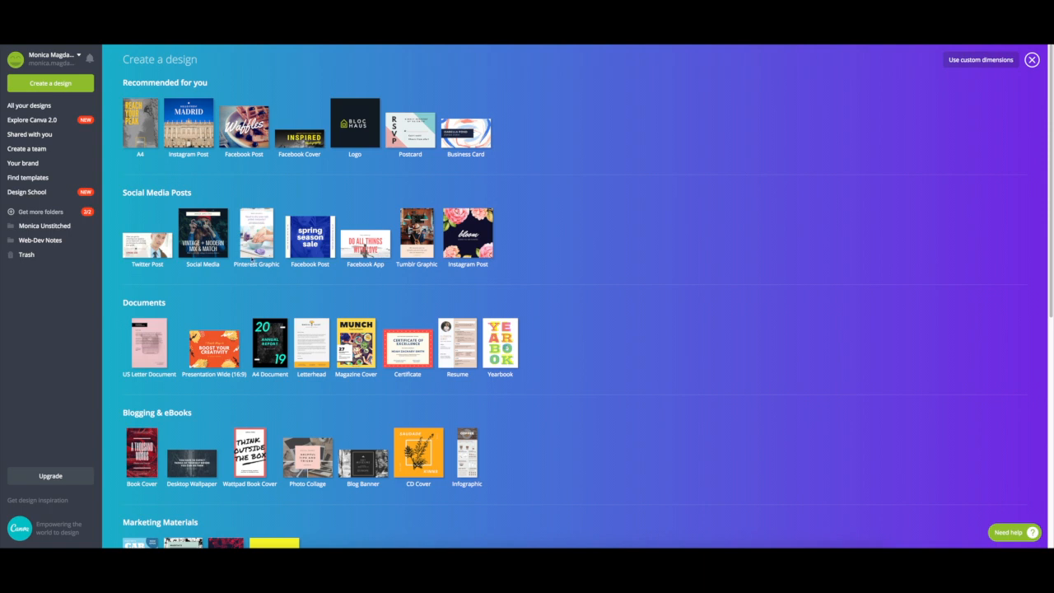
mouse_move(194, 169)
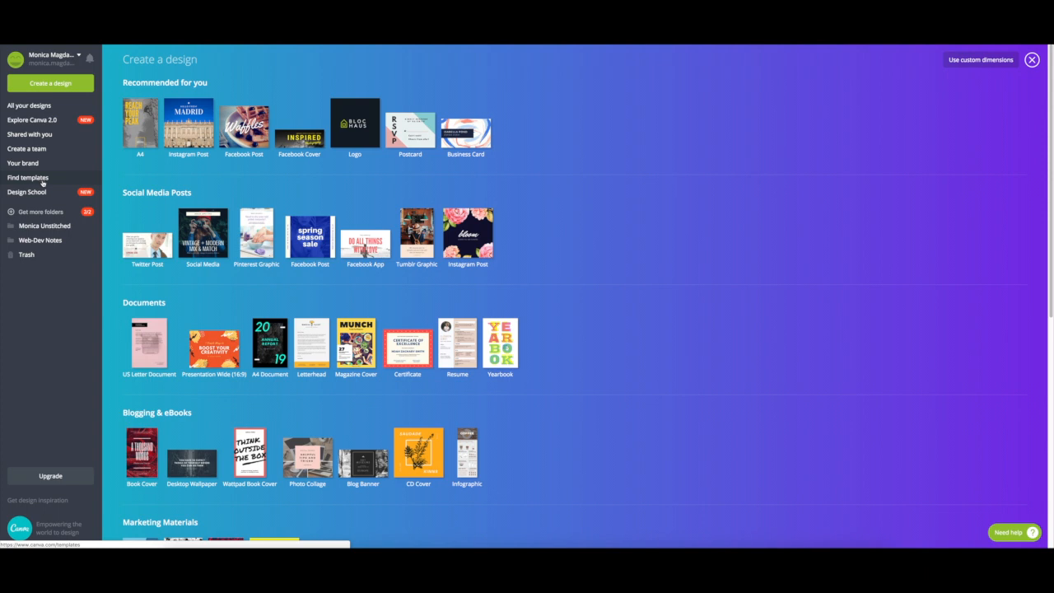
click(28, 176)
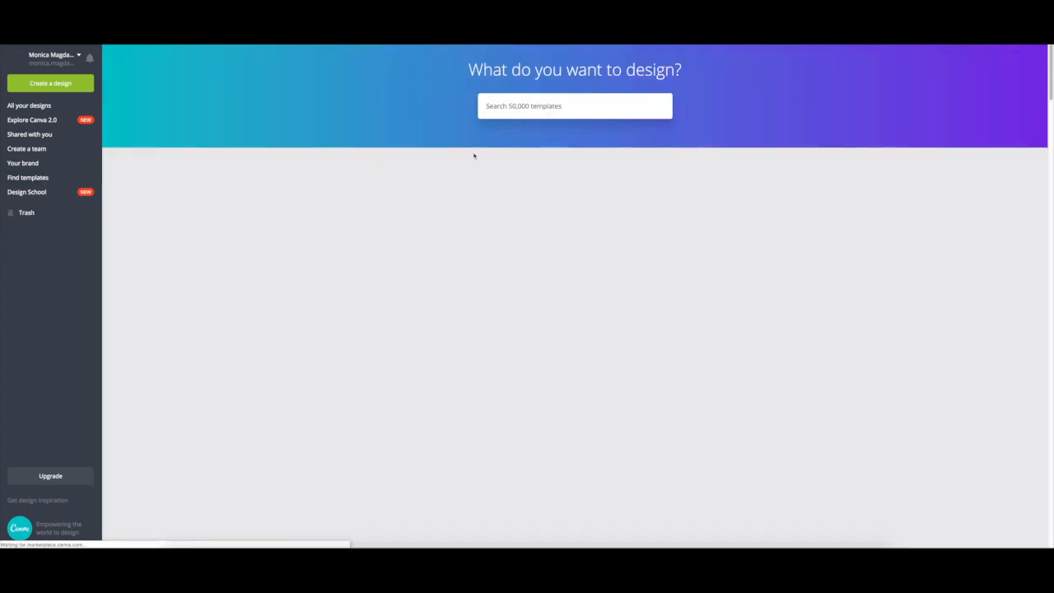
click(573, 106)
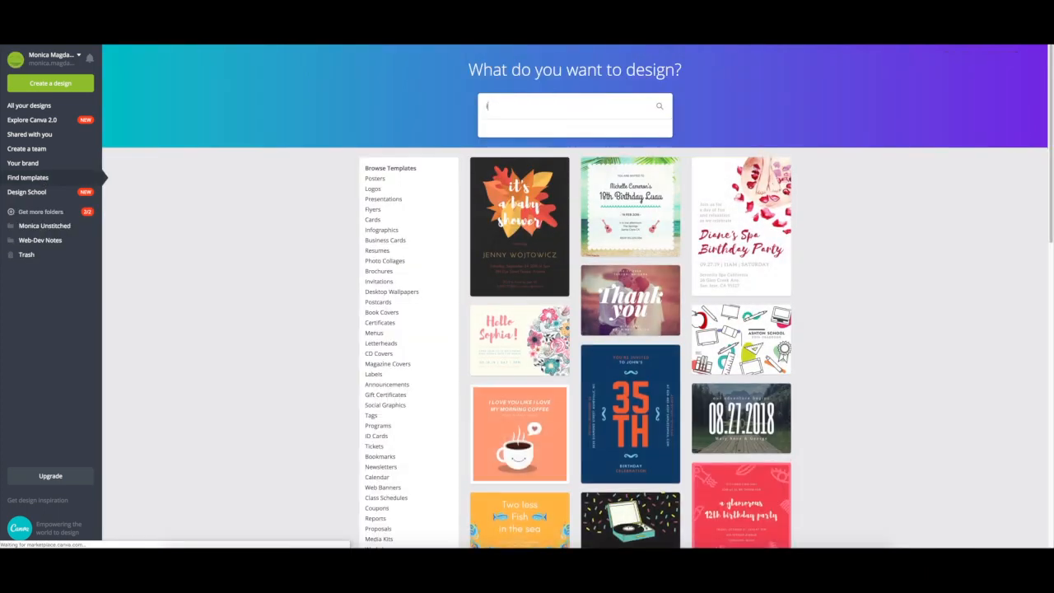
text(instagram sto)
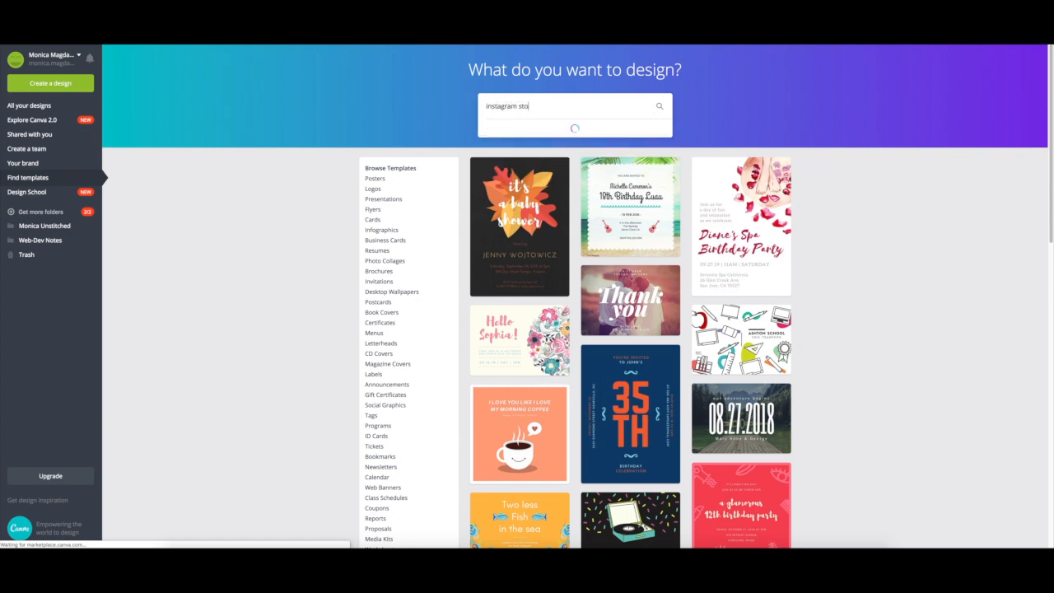
text(ry)
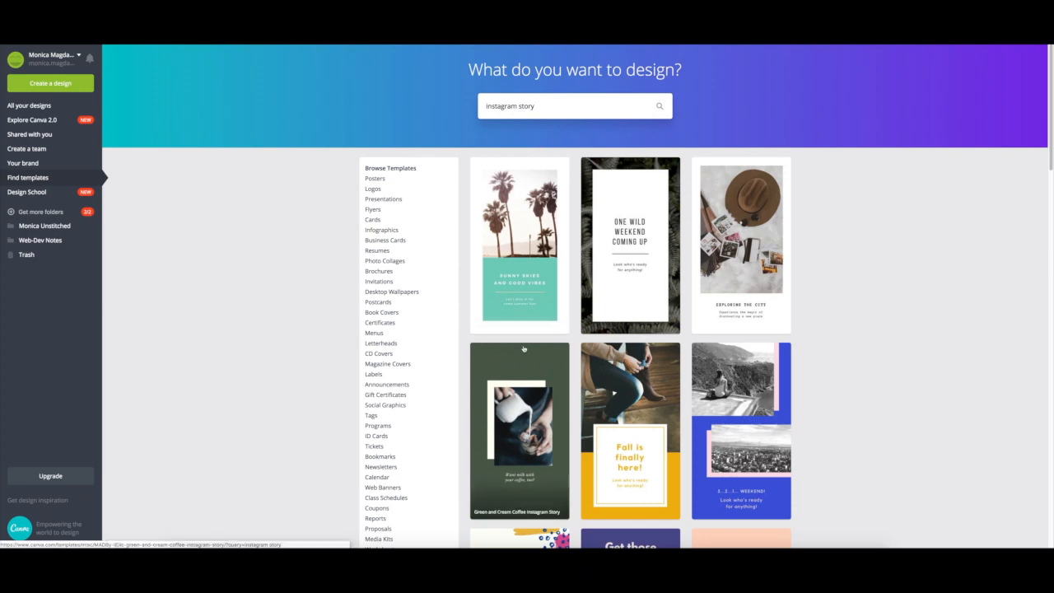
Browse down through the grid of Instagram story template results
scroll(down, 3)
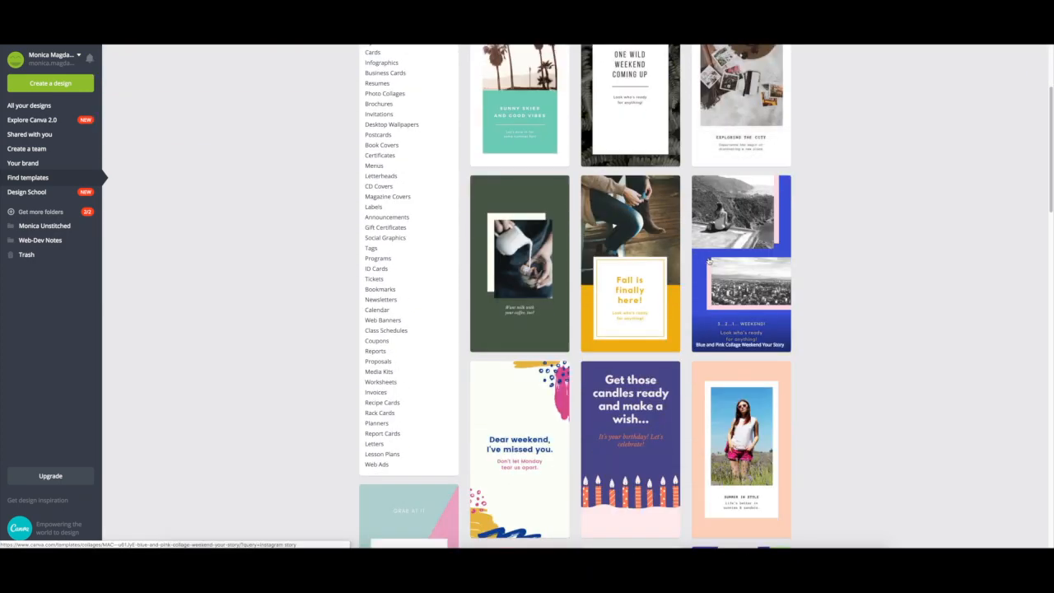
scroll(down, 3)
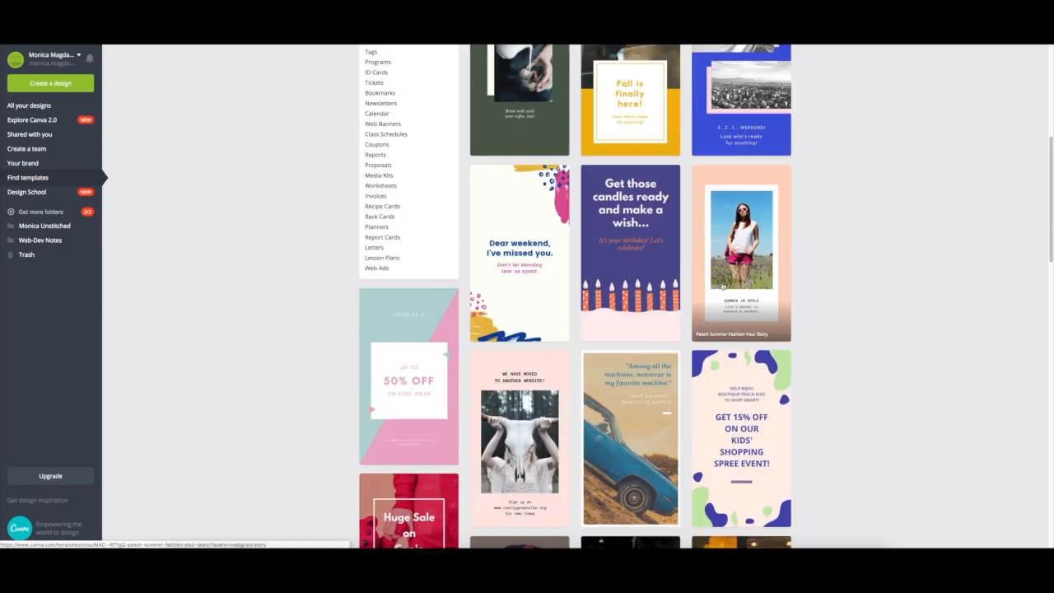
scroll(down, 3)
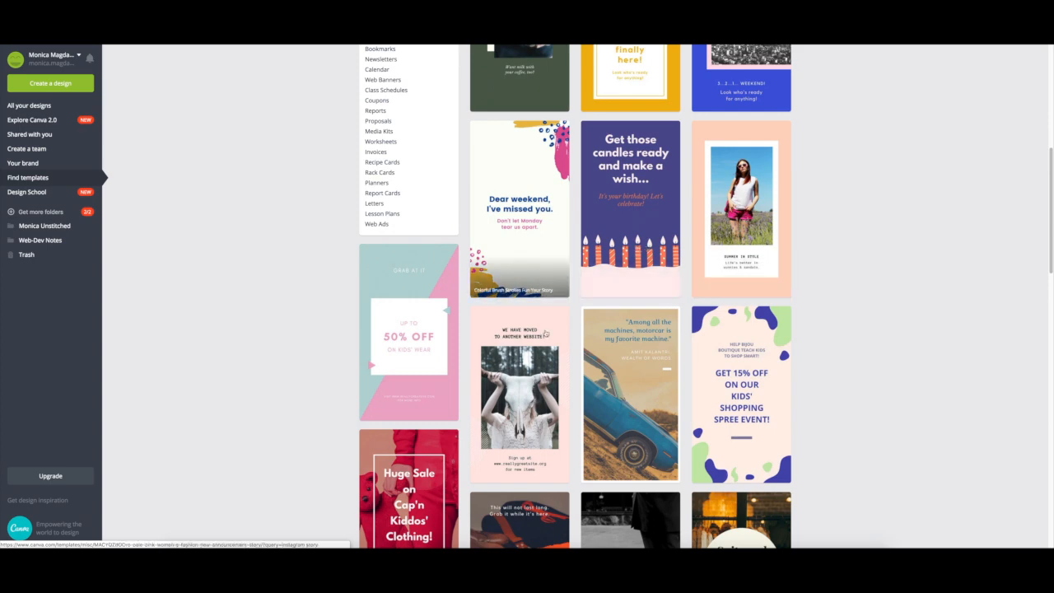
scroll(down, 3)
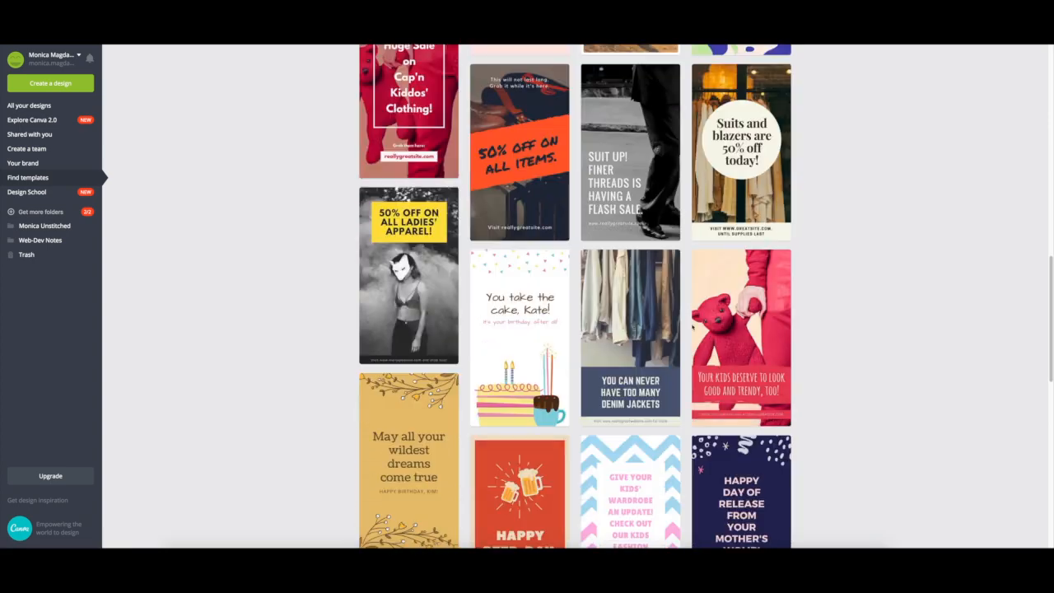
scroll(down, 3)
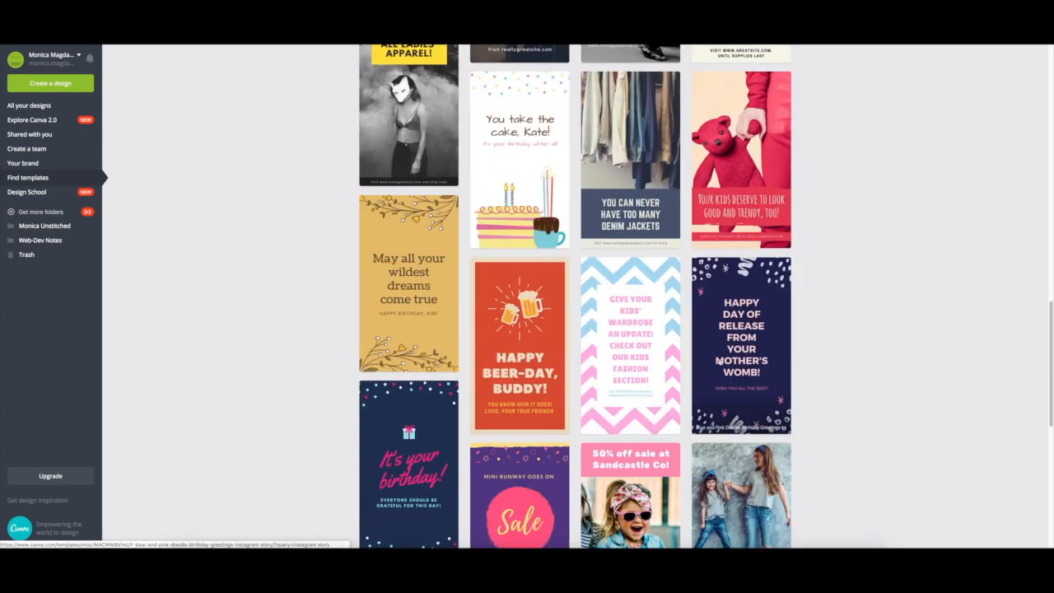
scroll(down, 3)
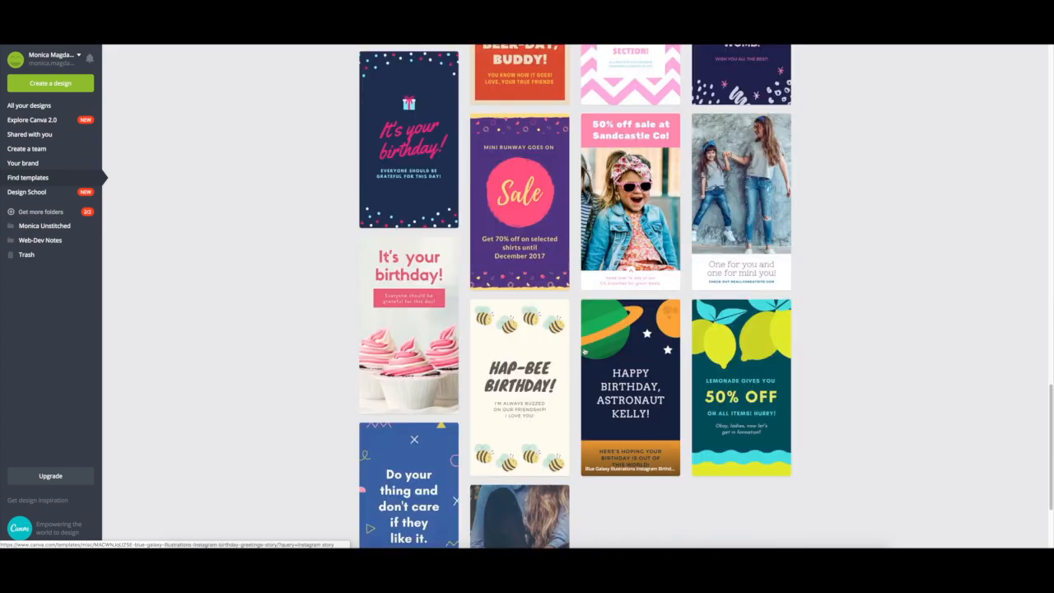
scroll(down, 3)
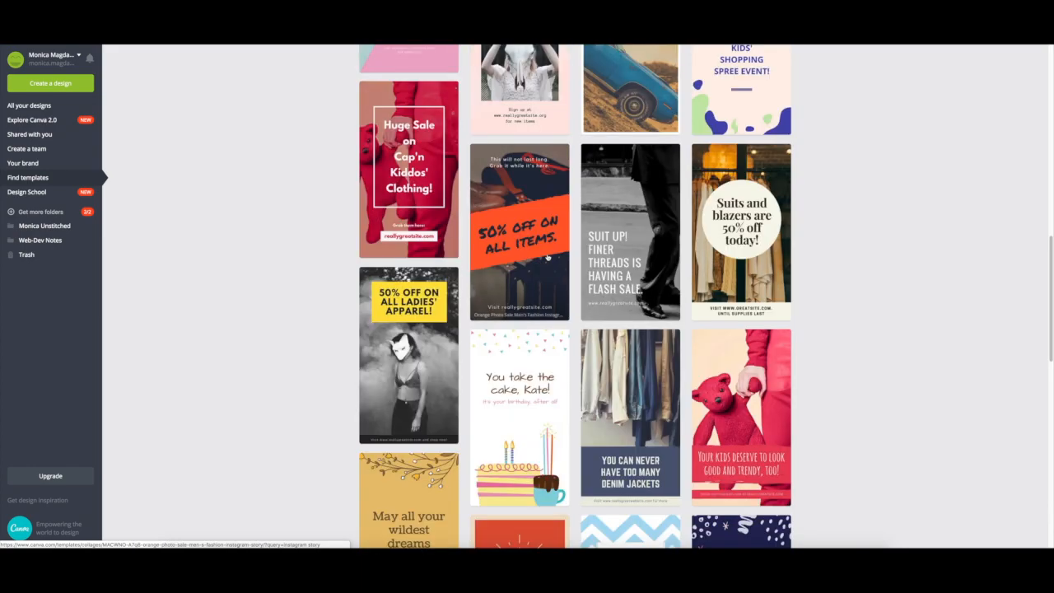
scroll(down, 3)
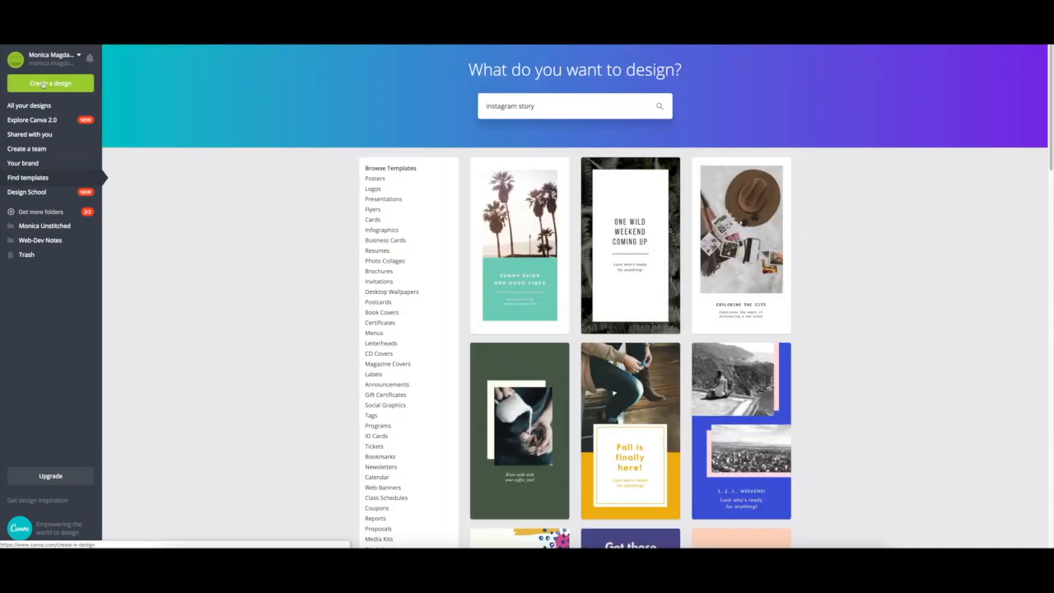
Create a blank custom-size design of 1080 × 1920 px
click(51, 82)
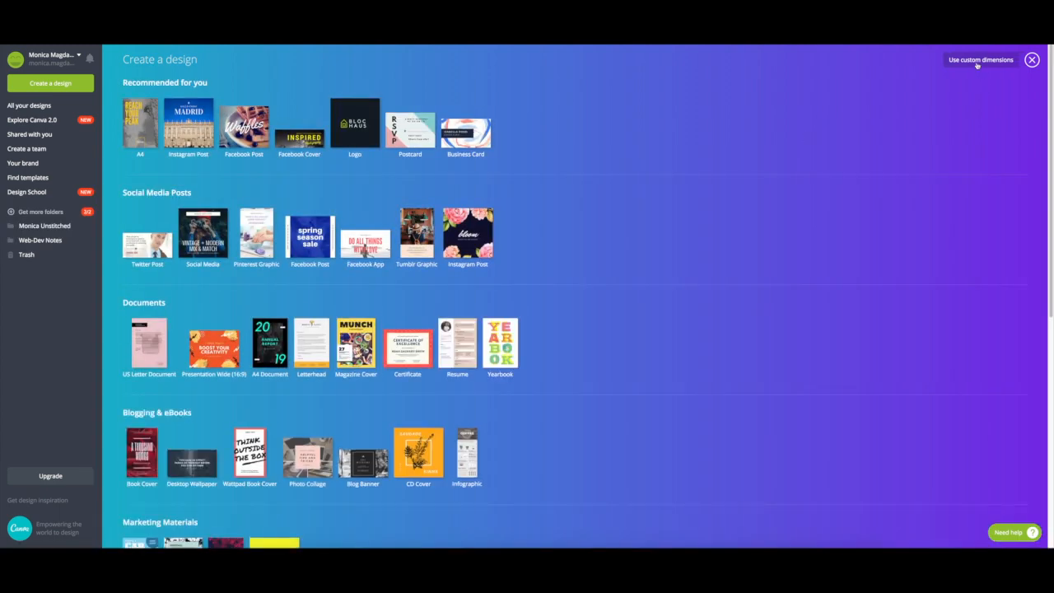
click(978, 59)
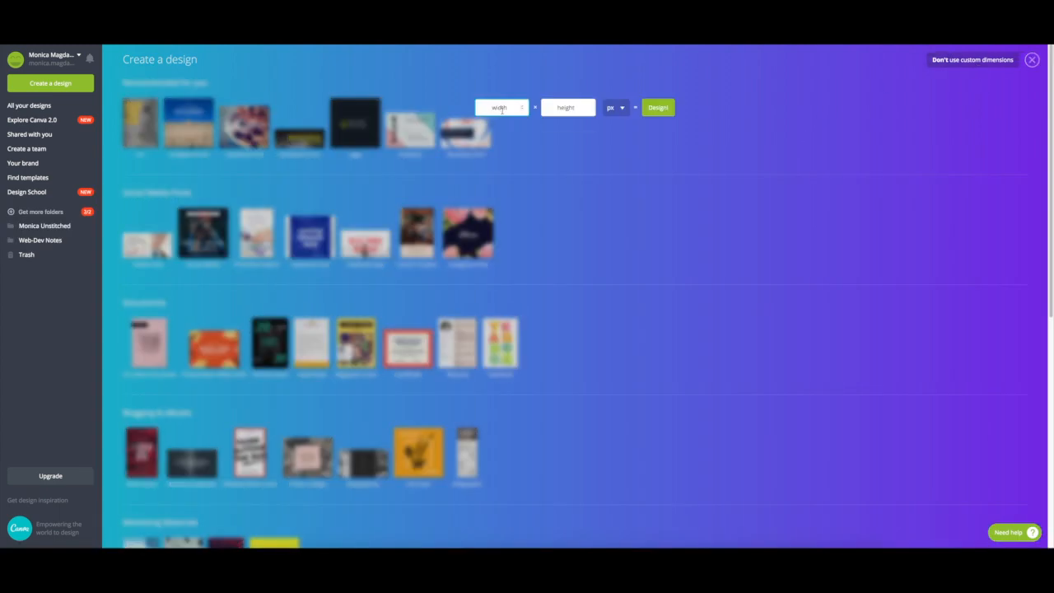
text(1080)
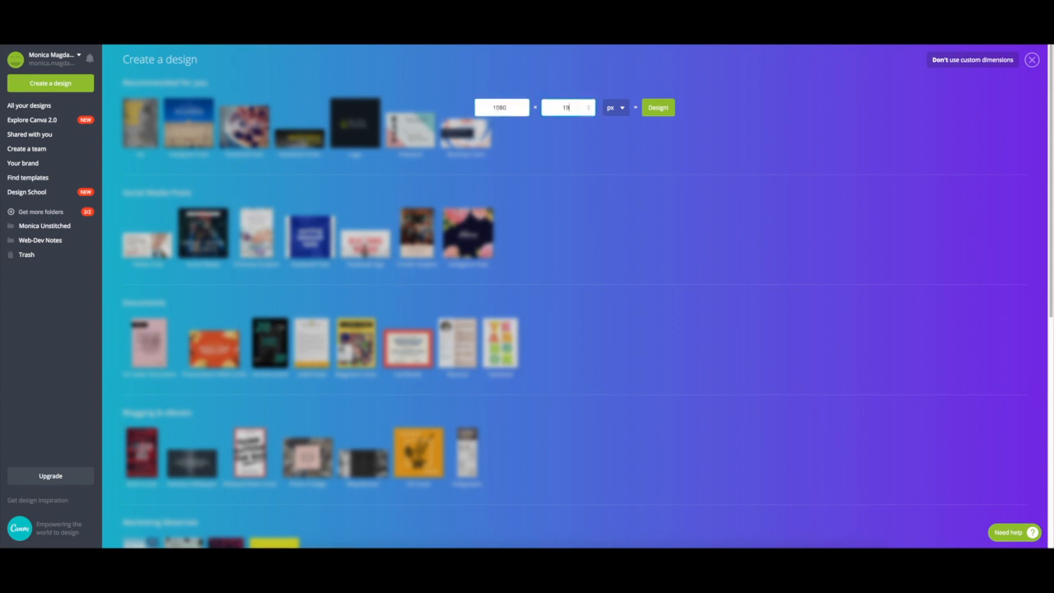
text(1920)
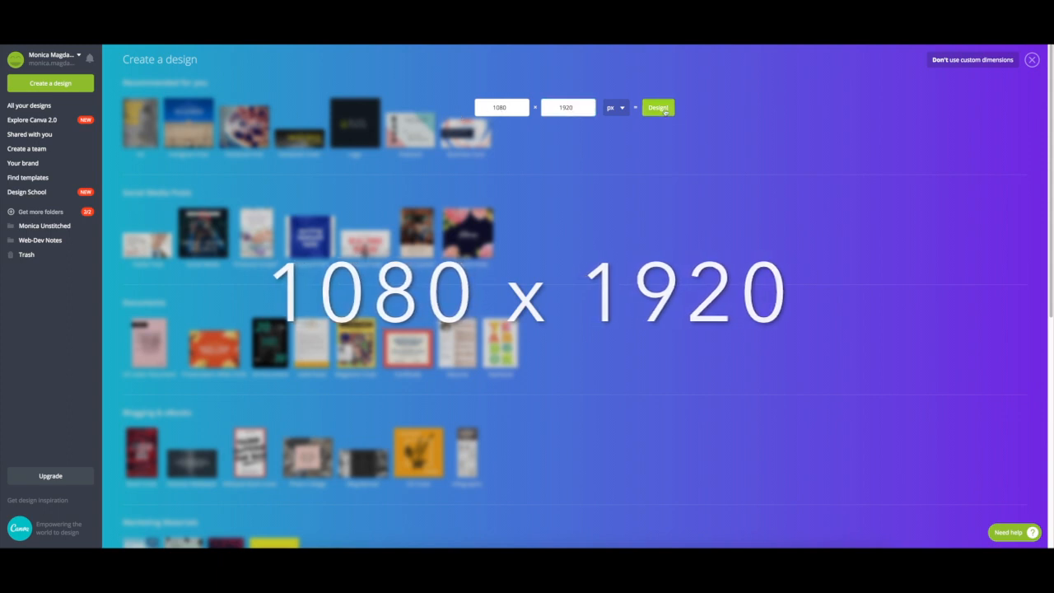
click(657, 107)
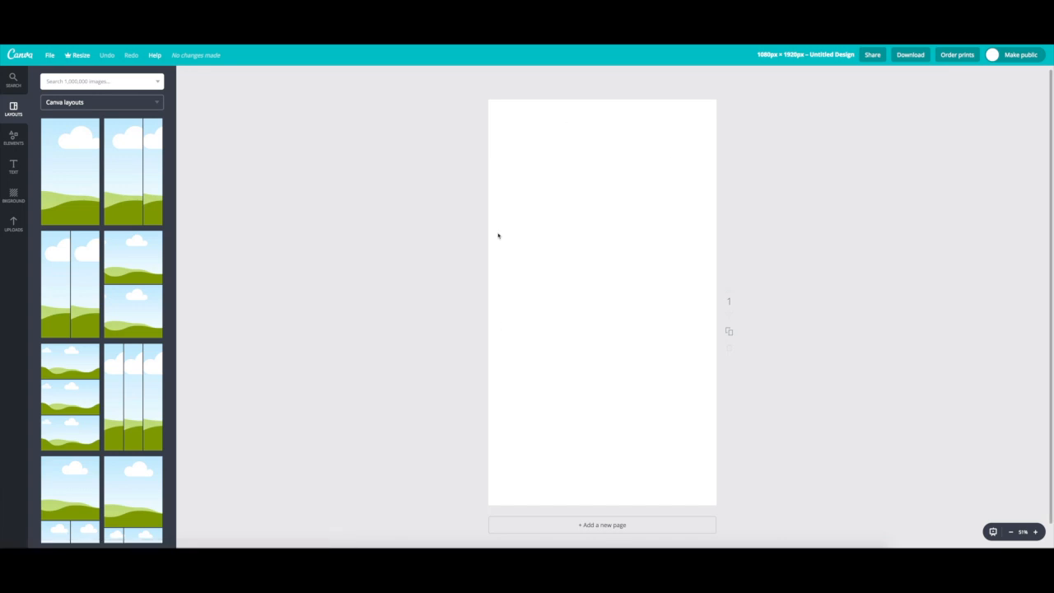
mouse_move(296, 230)
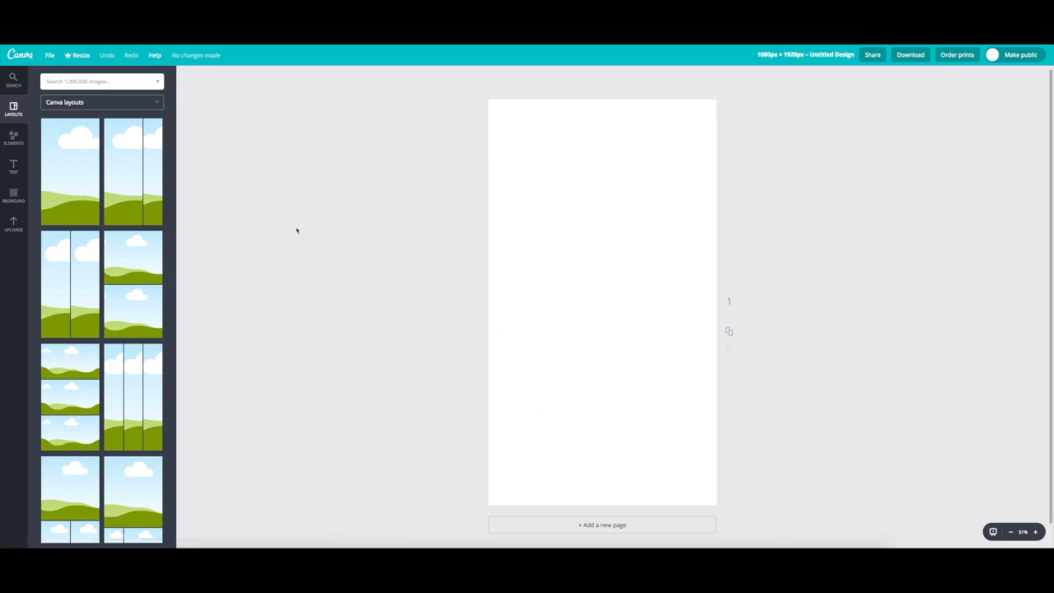
mouse_move(207, 155)
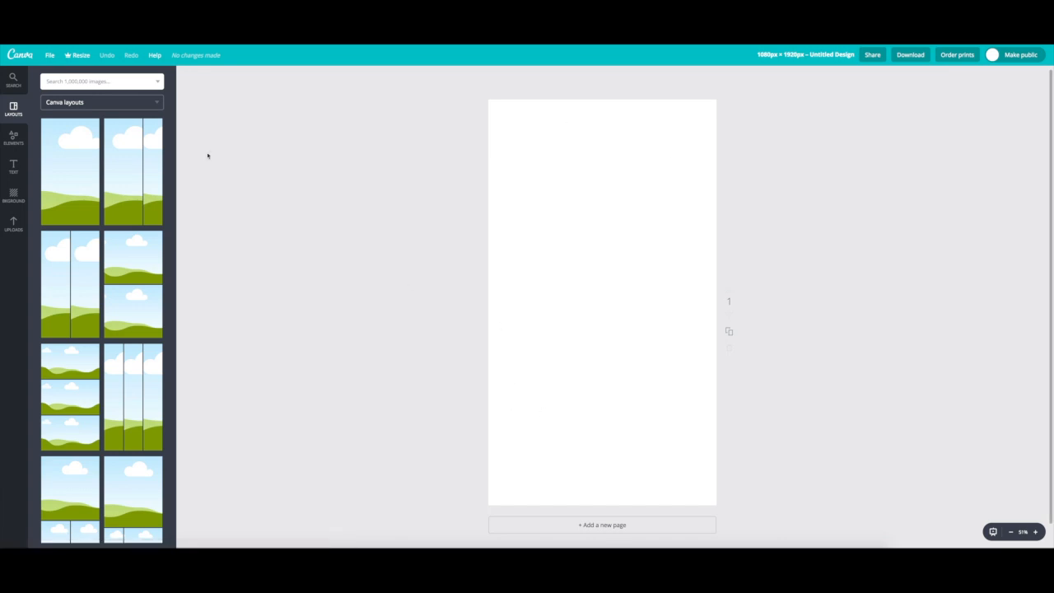
mouse_move(14, 193)
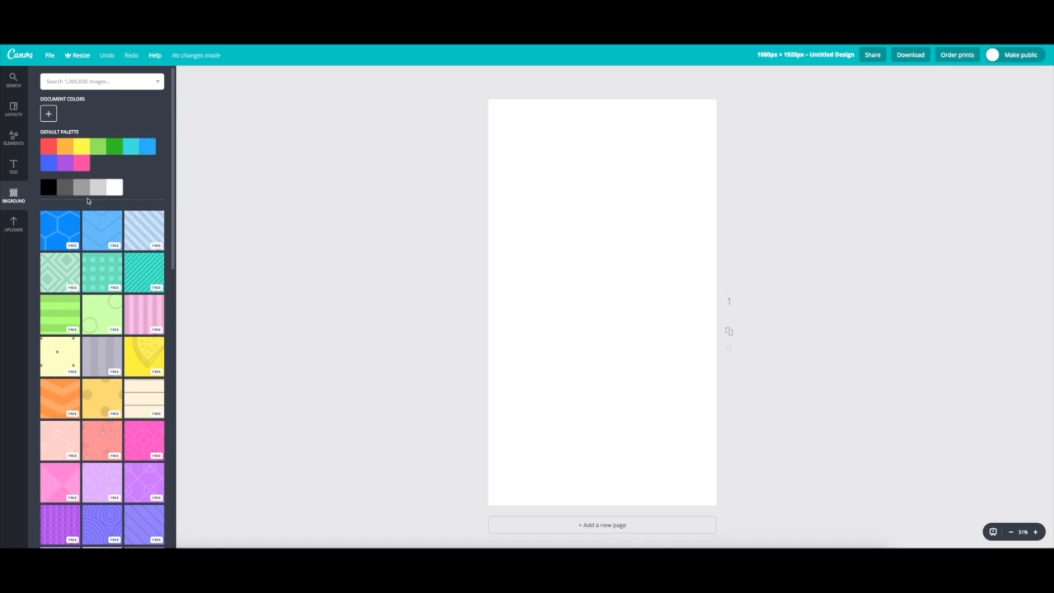
scroll(down, 3)
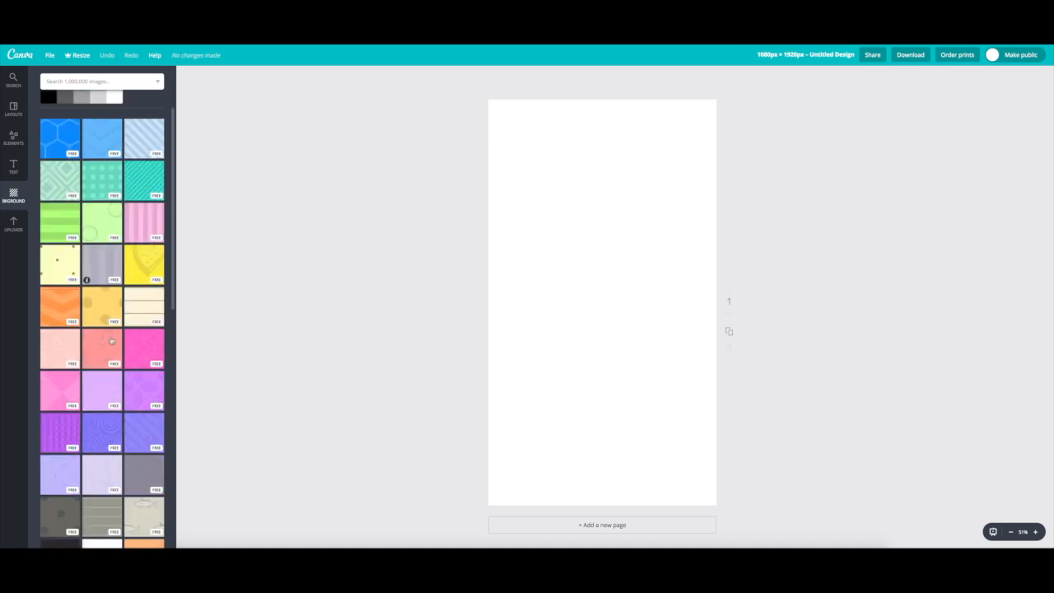
scroll(down, 3)
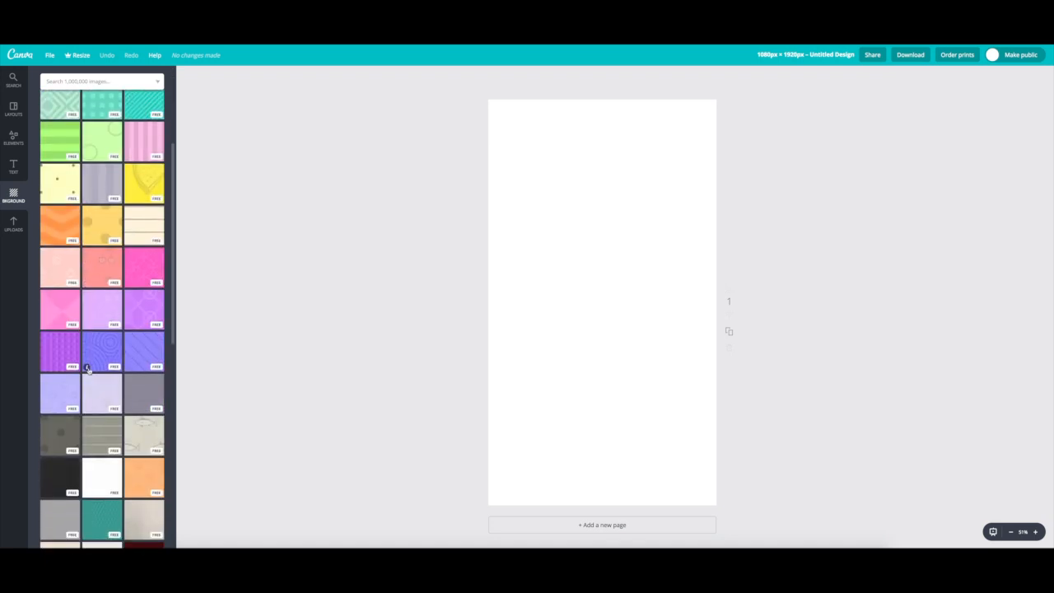
scroll(down, 3)
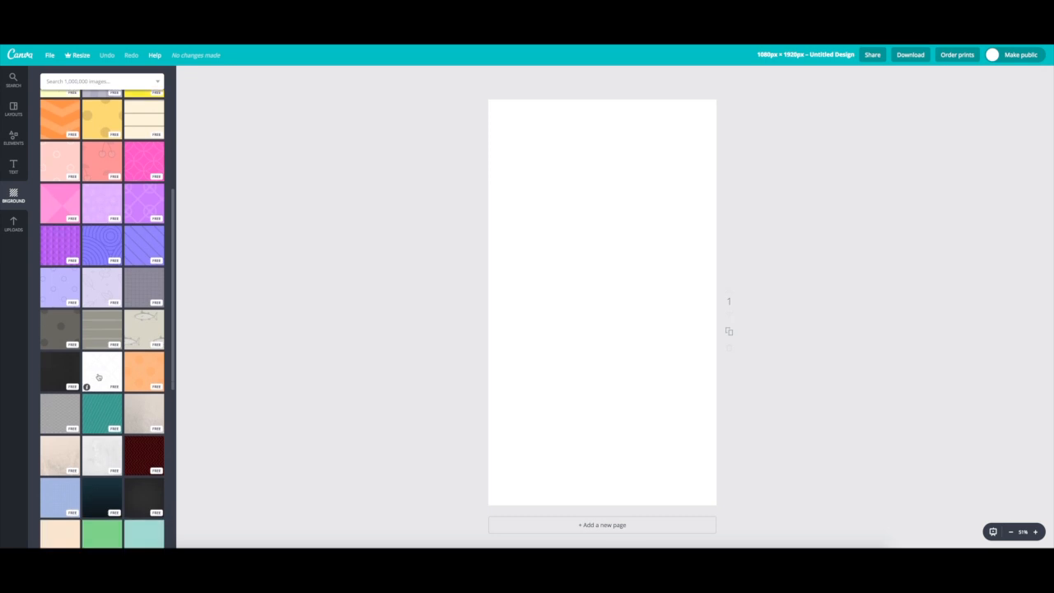
scroll(down, 3)
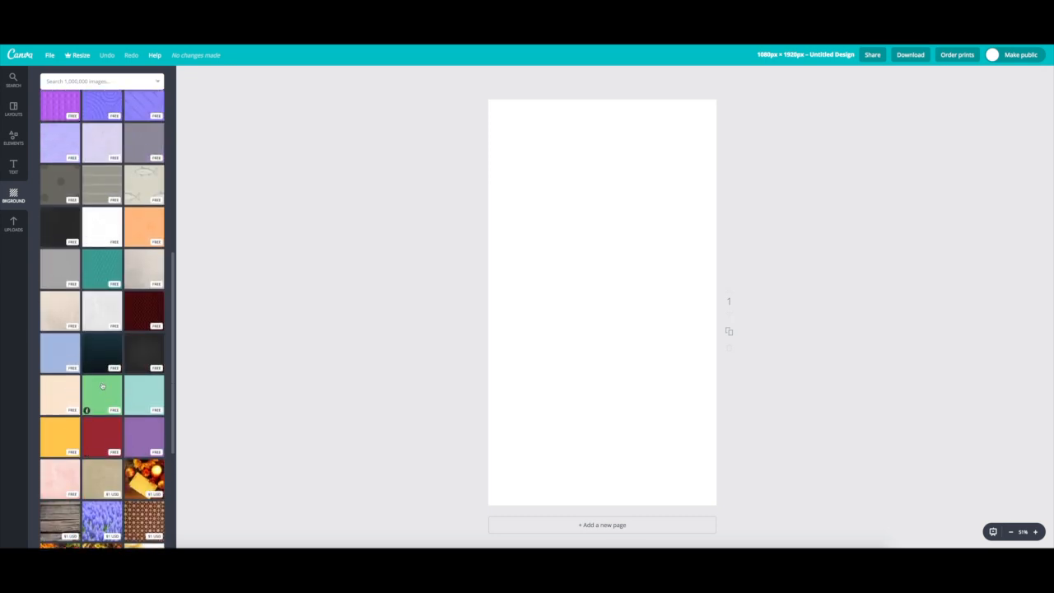
scroll(down, 3)
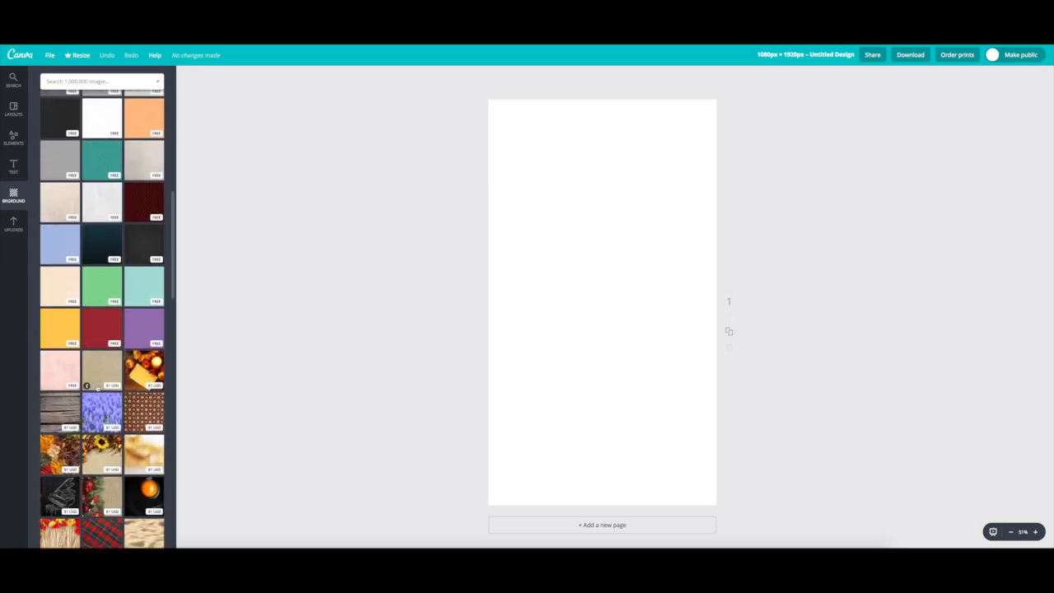
scroll(down, 3)
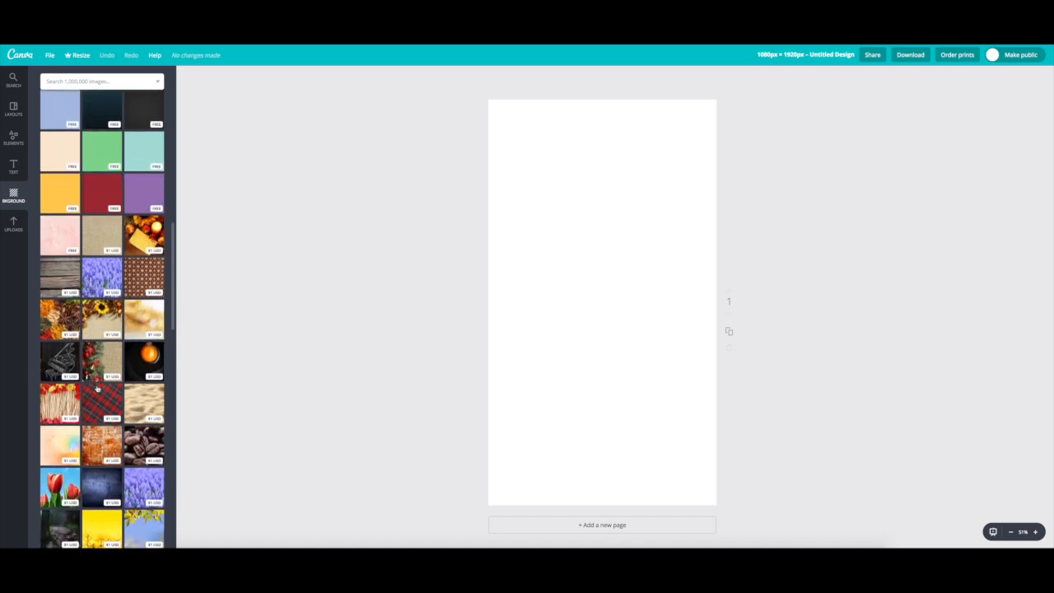
scroll(down, 3)
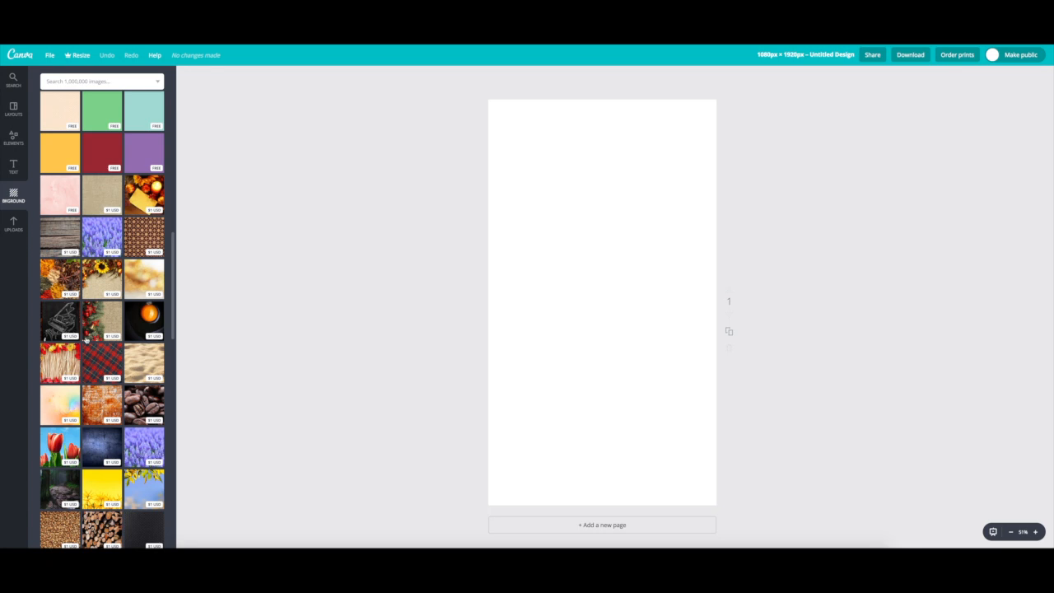
scroll(up, 3)
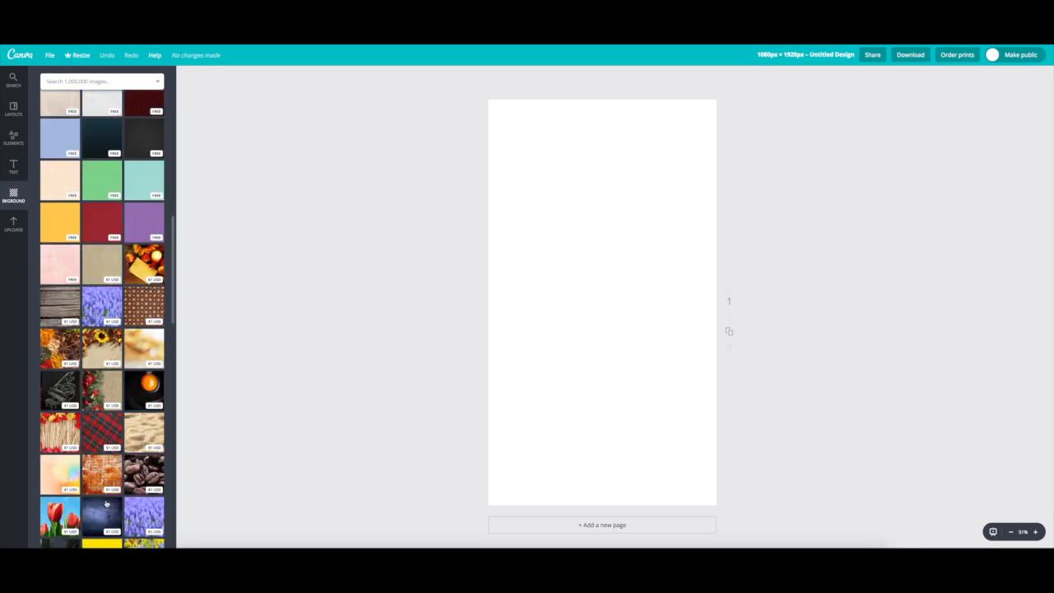
scroll(up, 3)
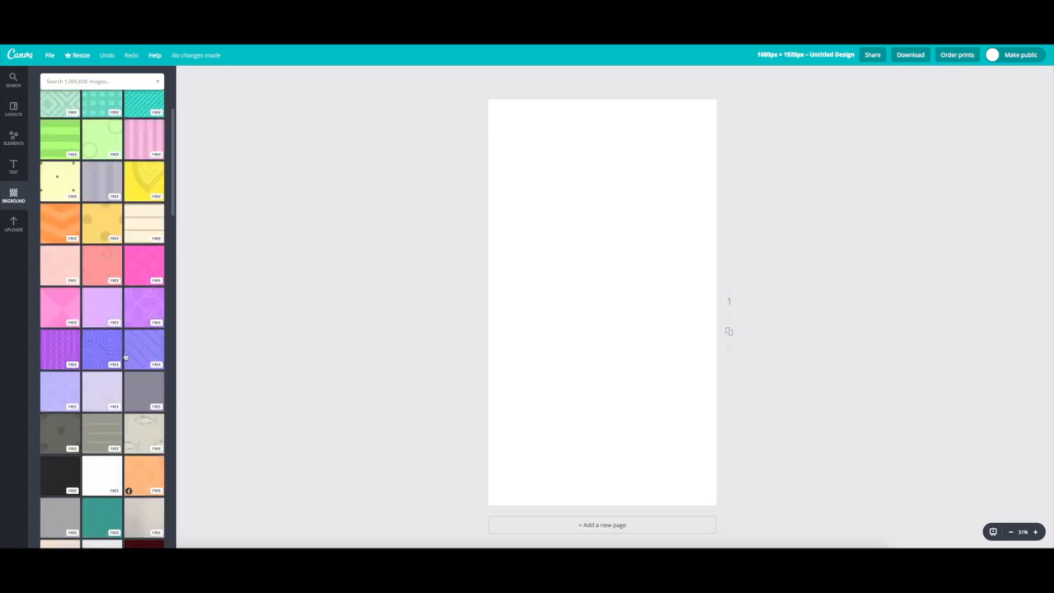
scroll(down, 3)
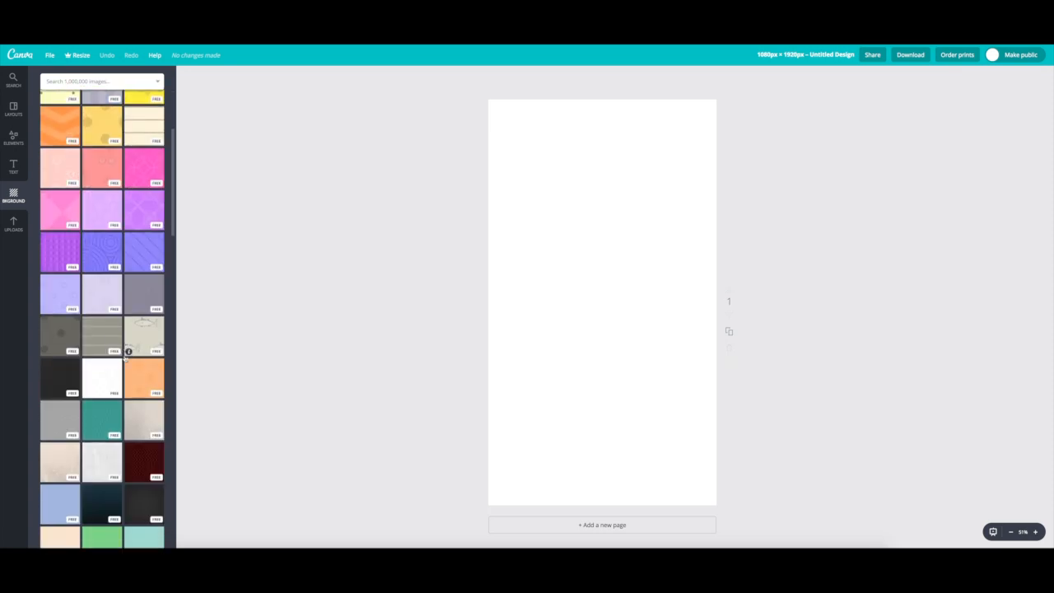
scroll(down, 3)
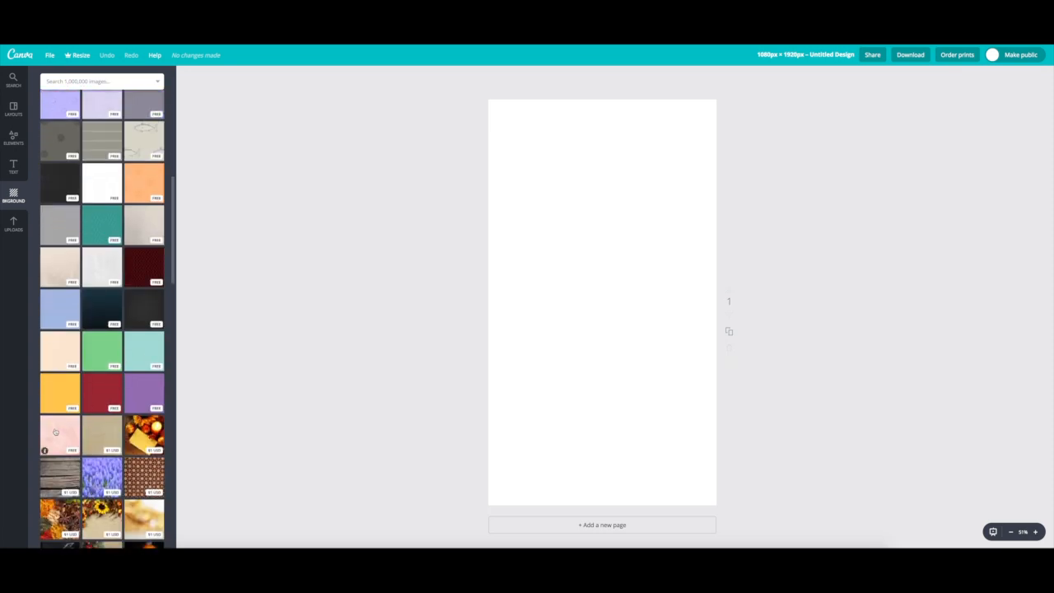
Apply the pink watercolour background, flip it vertically and tint it a stronger red
click(60, 432)
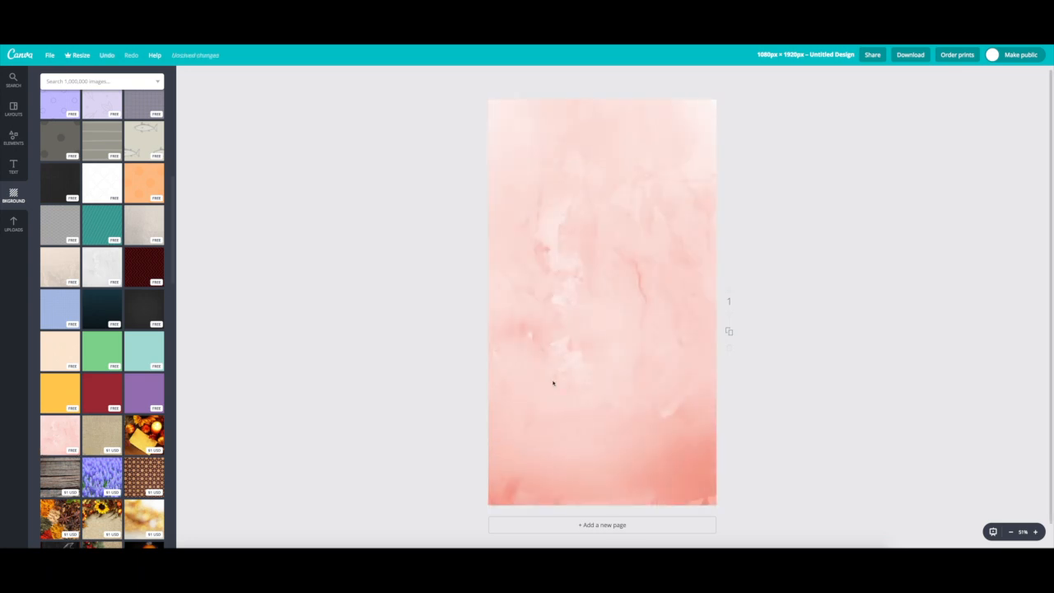
click(602, 383)
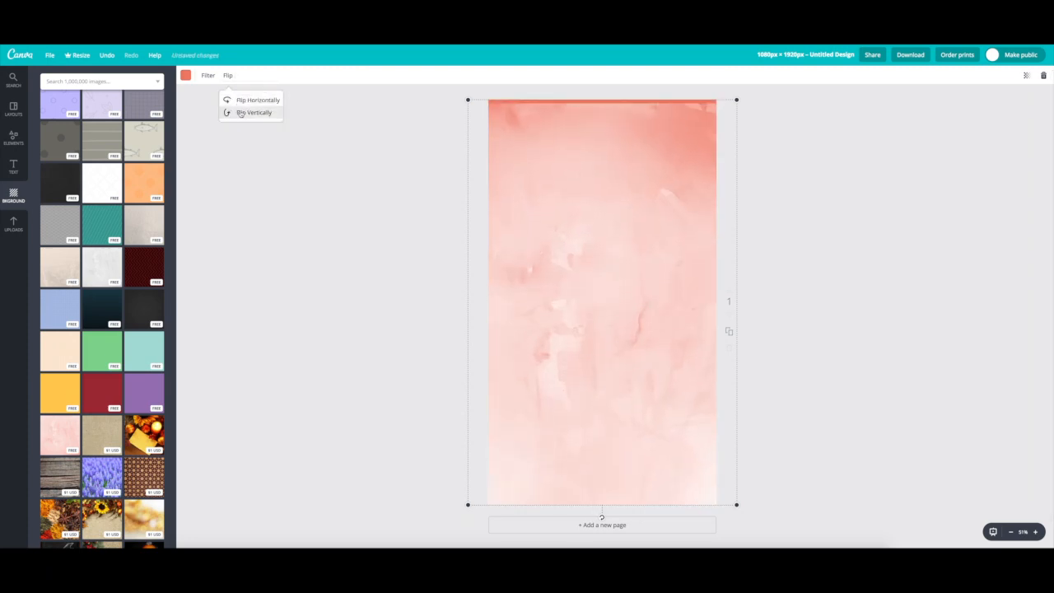
click(254, 112)
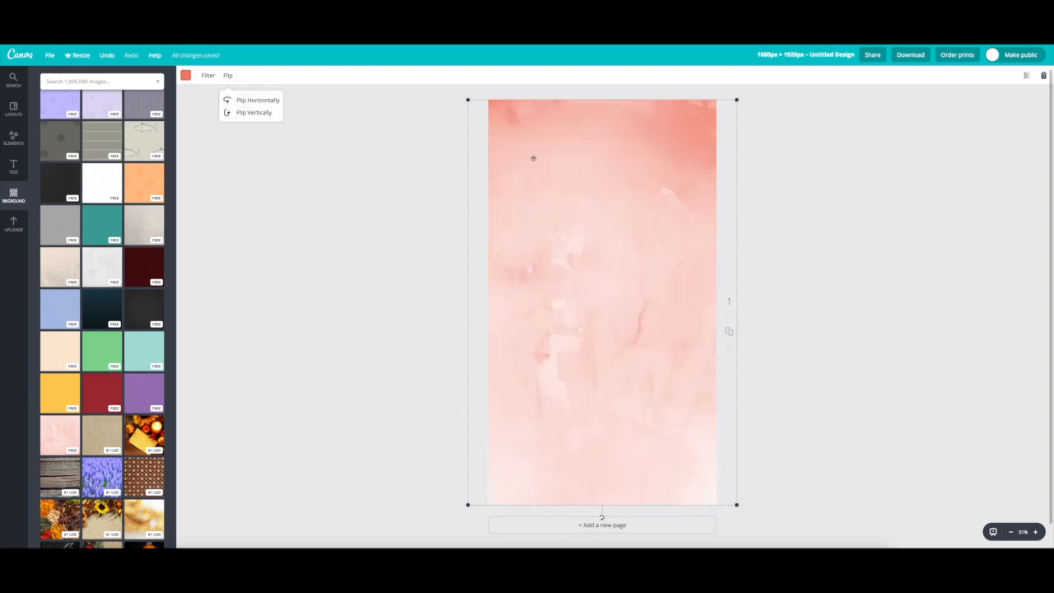
click(253, 112)
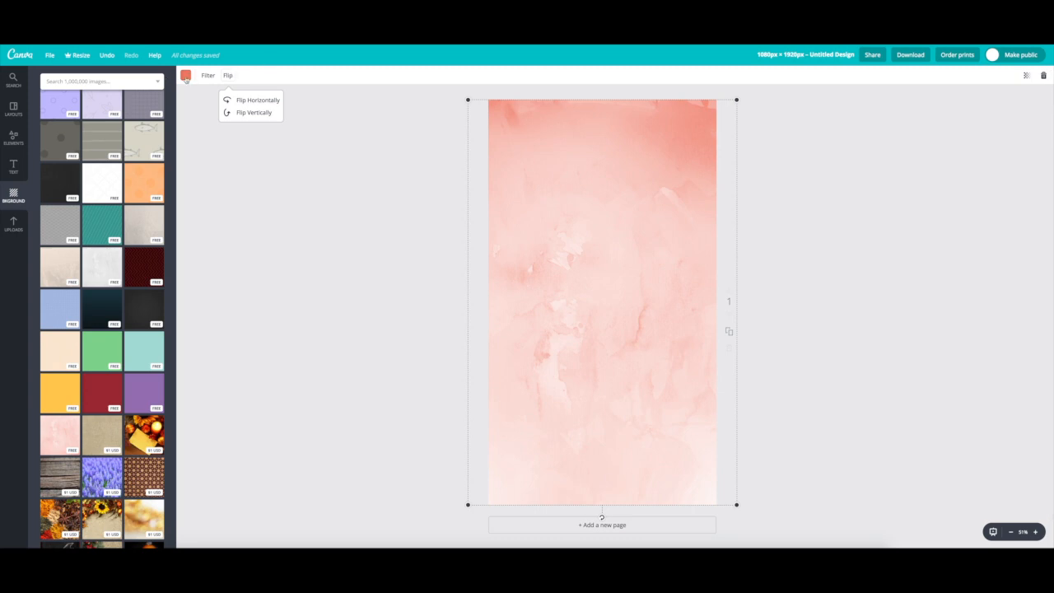
click(186, 75)
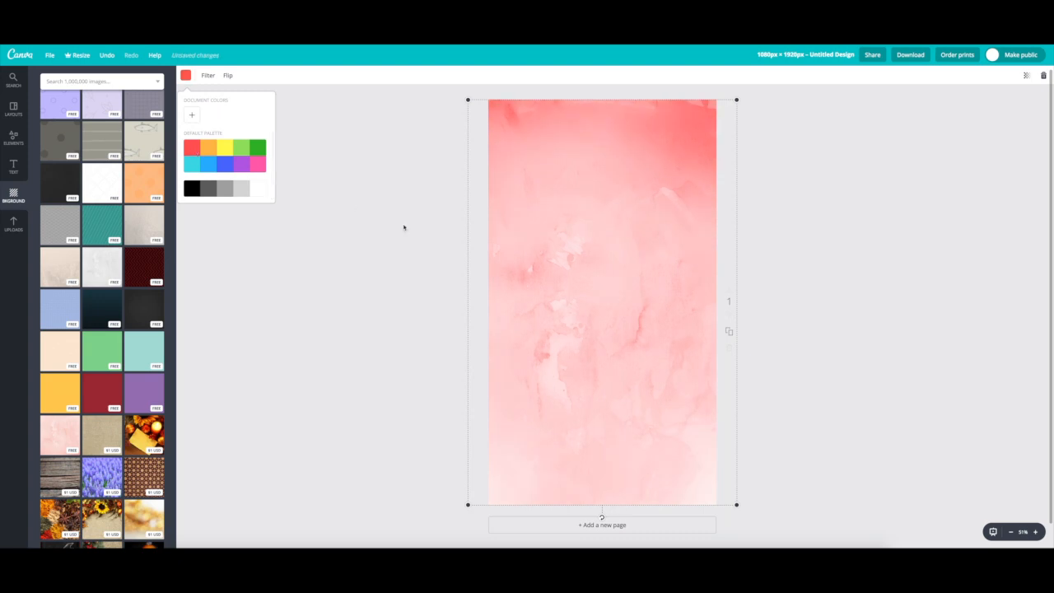
click(834, 217)
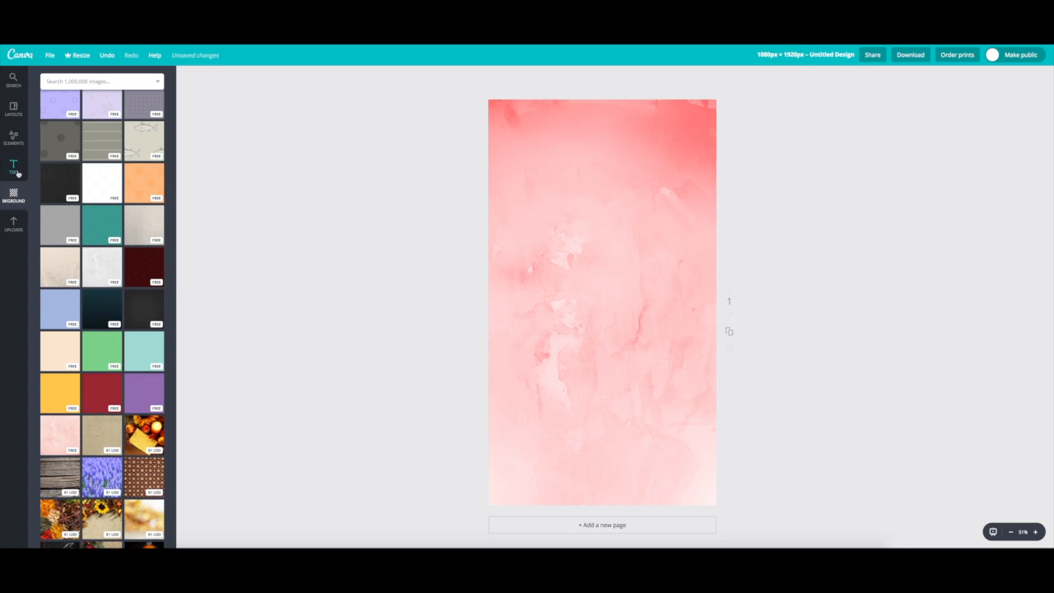
Add the white double-ringed circle from Elements > Shapes to the page
click(13, 137)
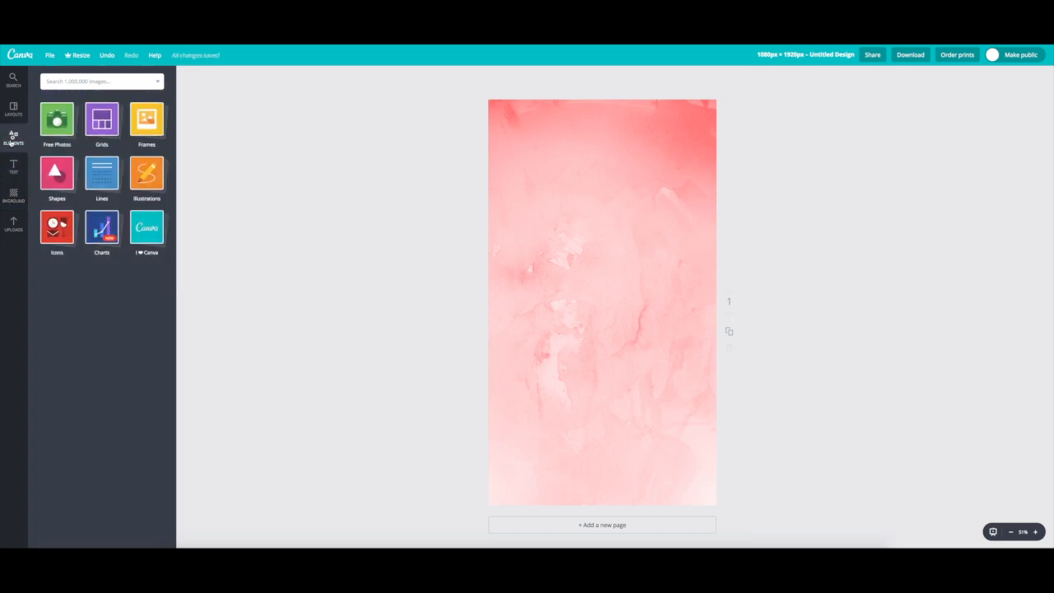
click(57, 172)
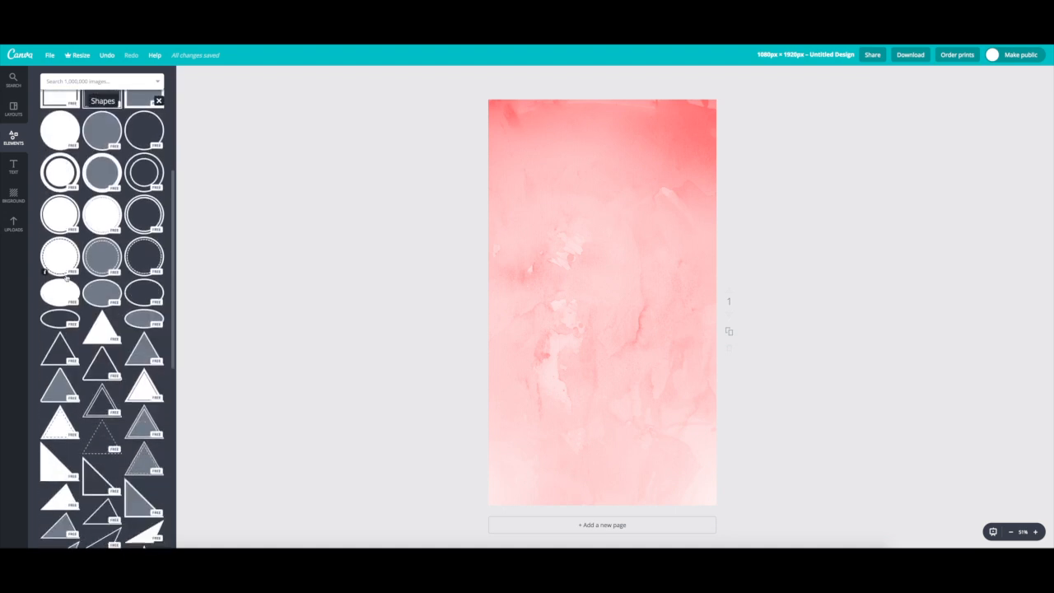
scroll(up, 3)
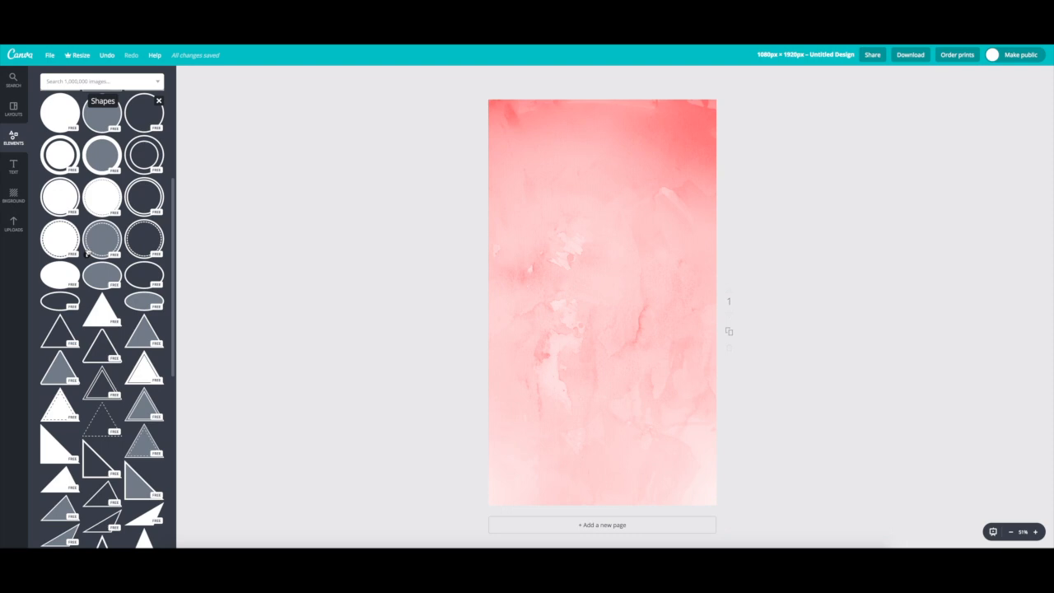
mouse_move(61, 200)
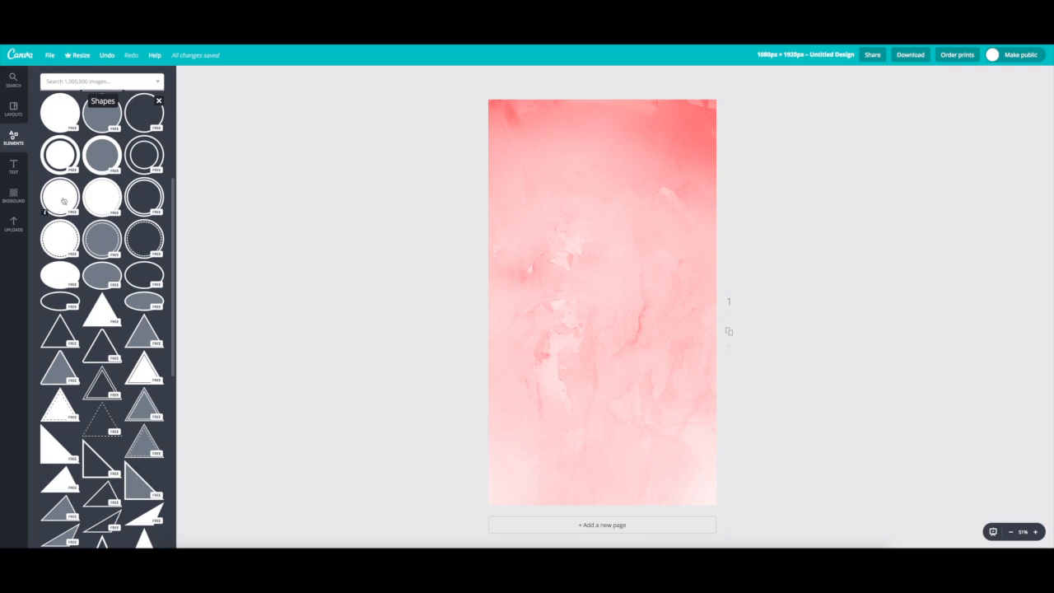
click(60, 197)
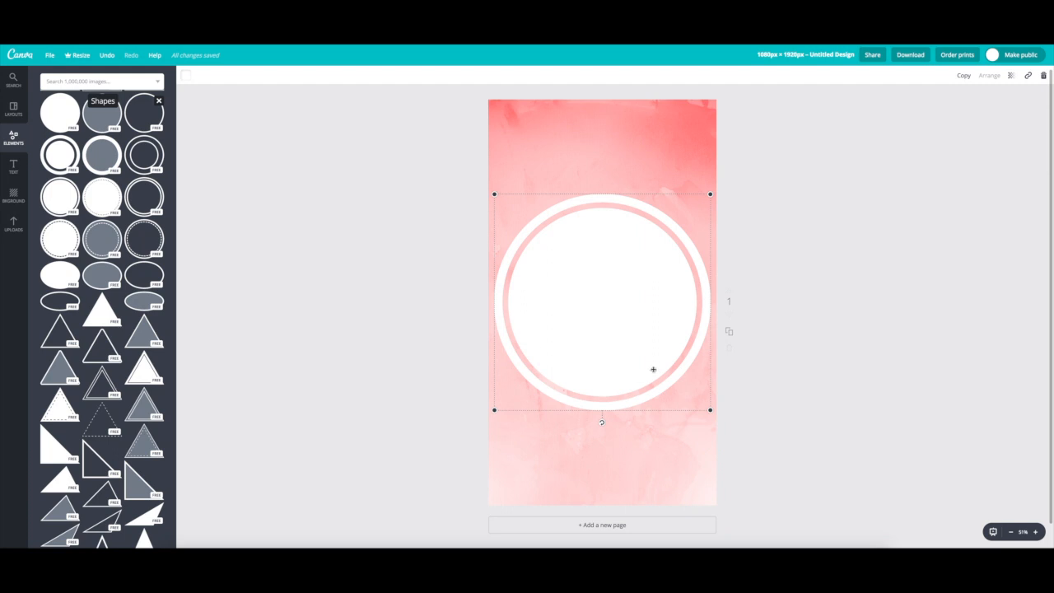
mouse_move(843, 239)
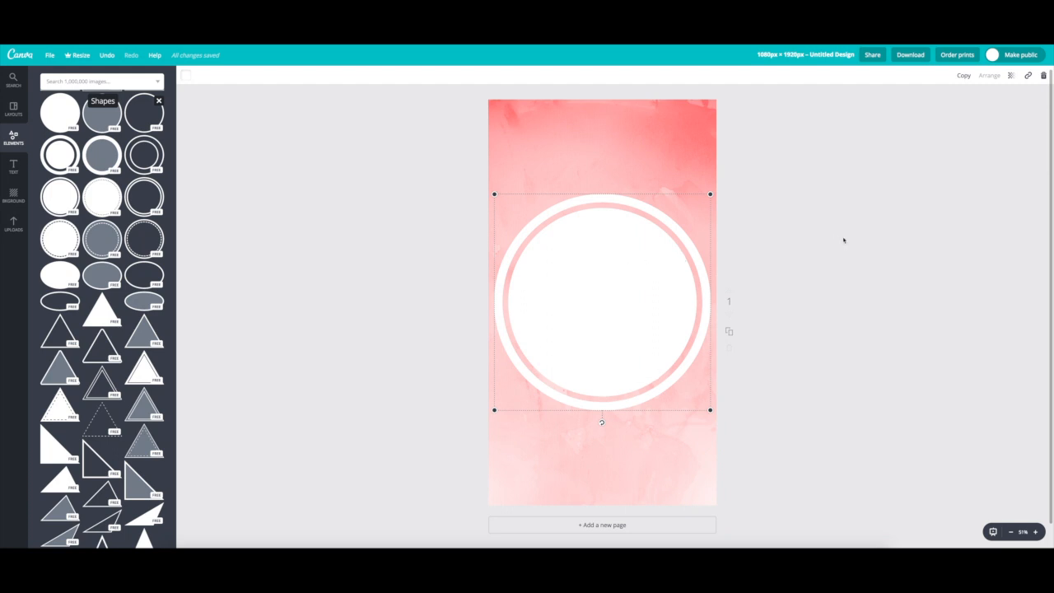
mouse_move(1017, 83)
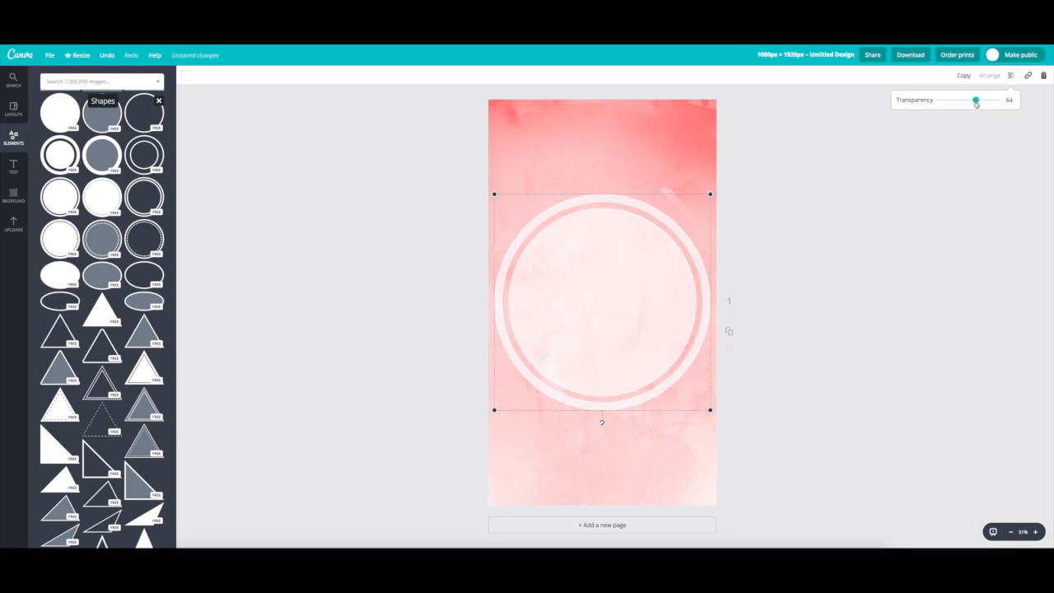
Adjust the circle frame's transparency slider, leaving it fully opaque white
drag(976, 100, 988, 100)
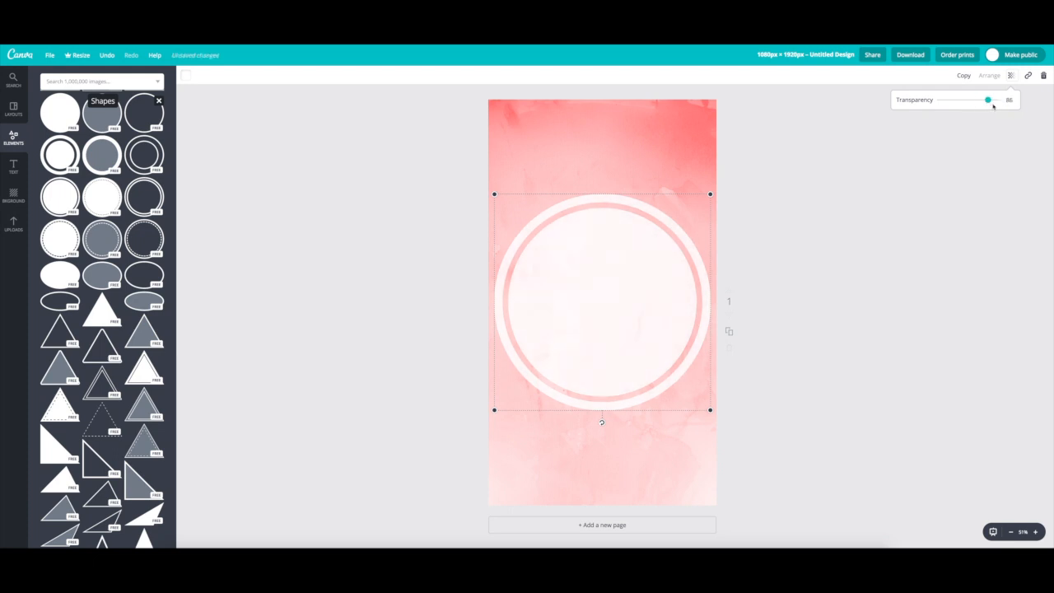
drag(988, 99, 990, 99)
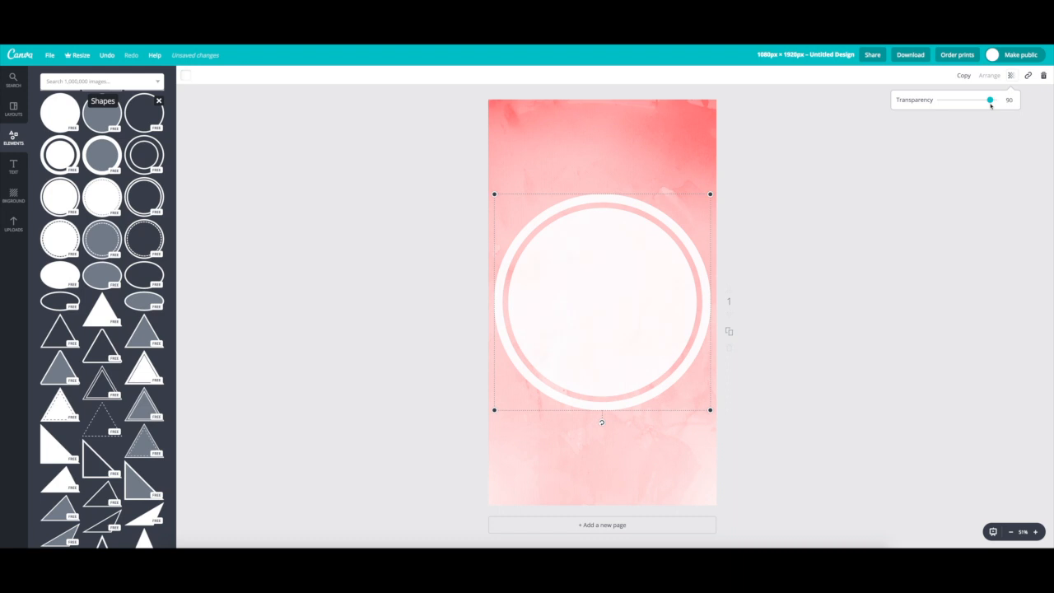
drag(989, 100, 979, 100)
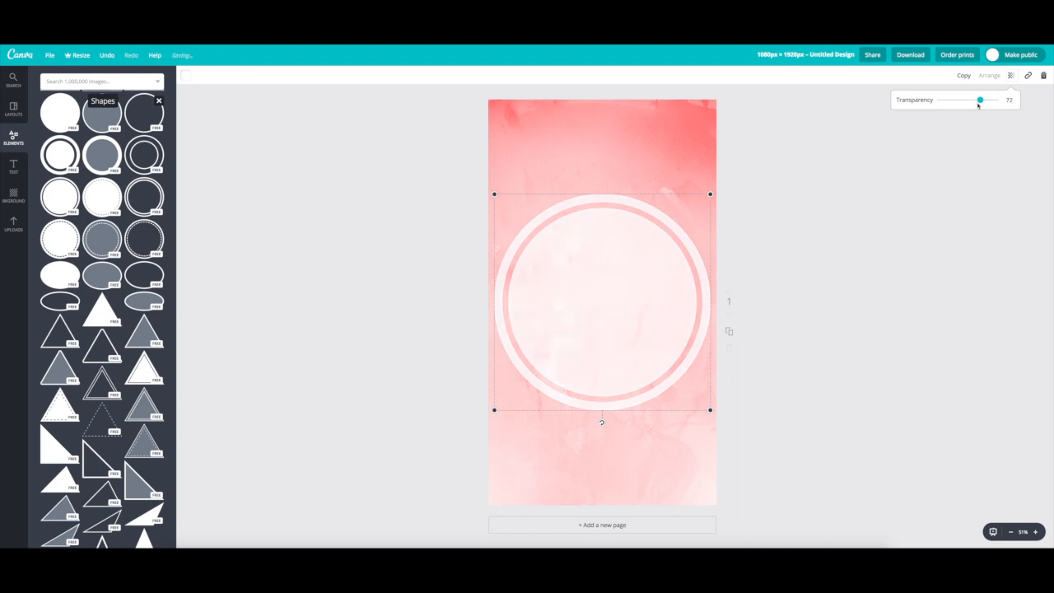
drag(979, 99, 996, 100)
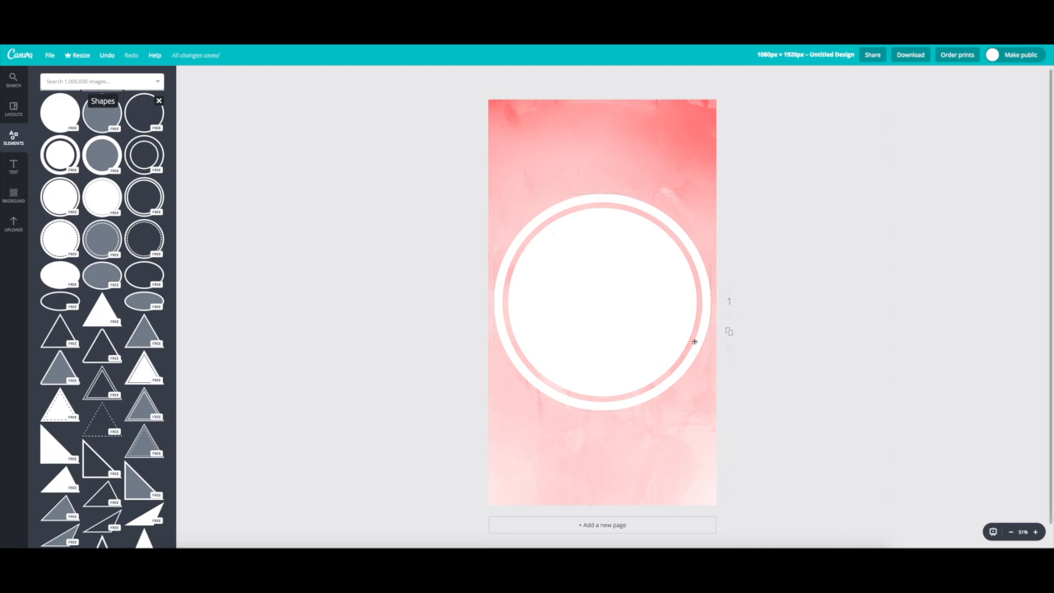
mouse_move(729, 330)
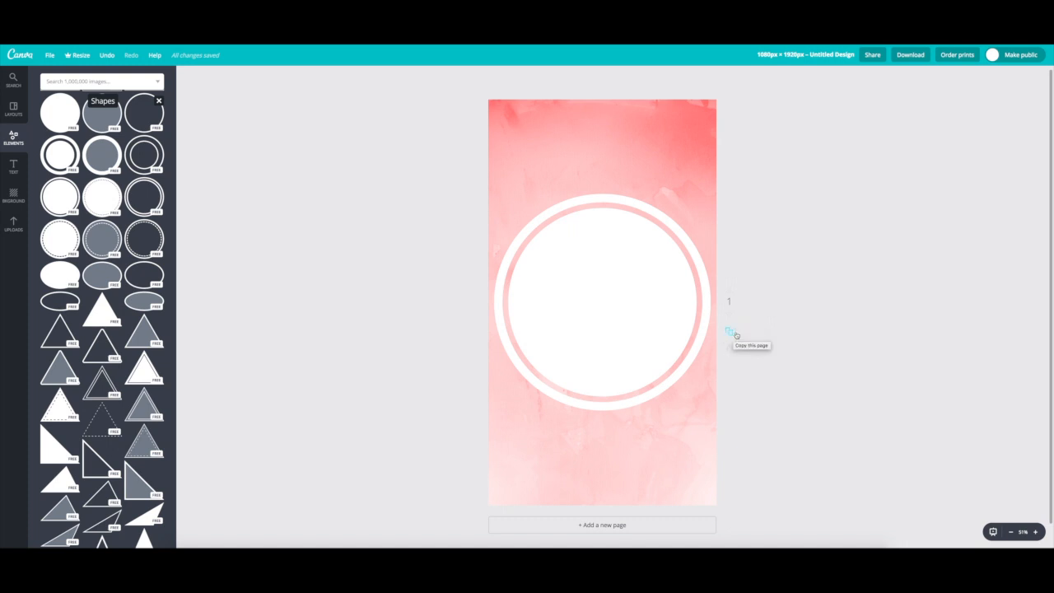
mouse_move(691, 280)
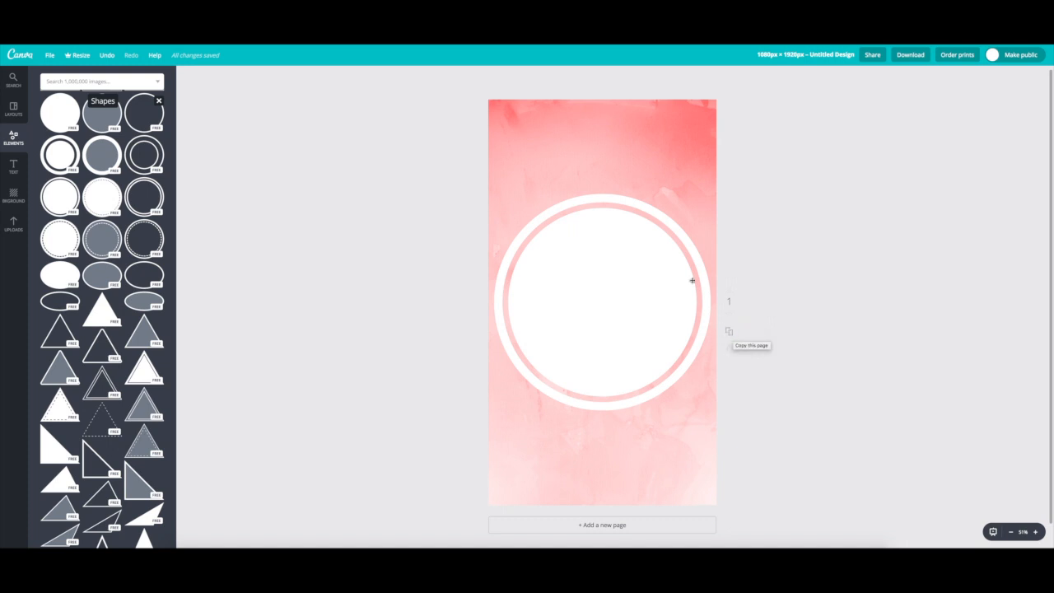
mouse_move(629, 159)
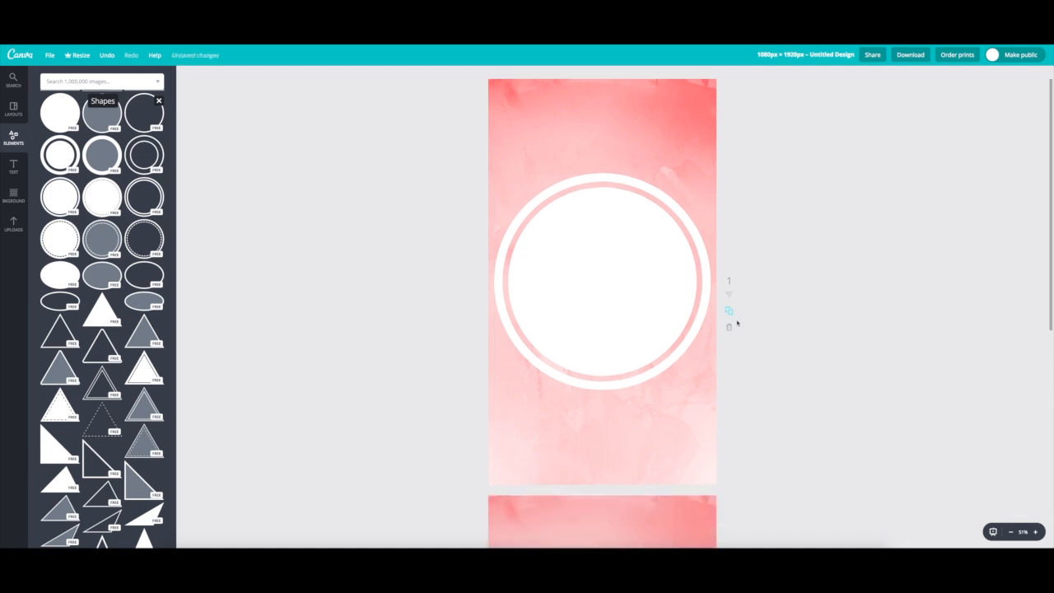
Copy page 1 so an identical circle page follows it
scroll(down, 3)
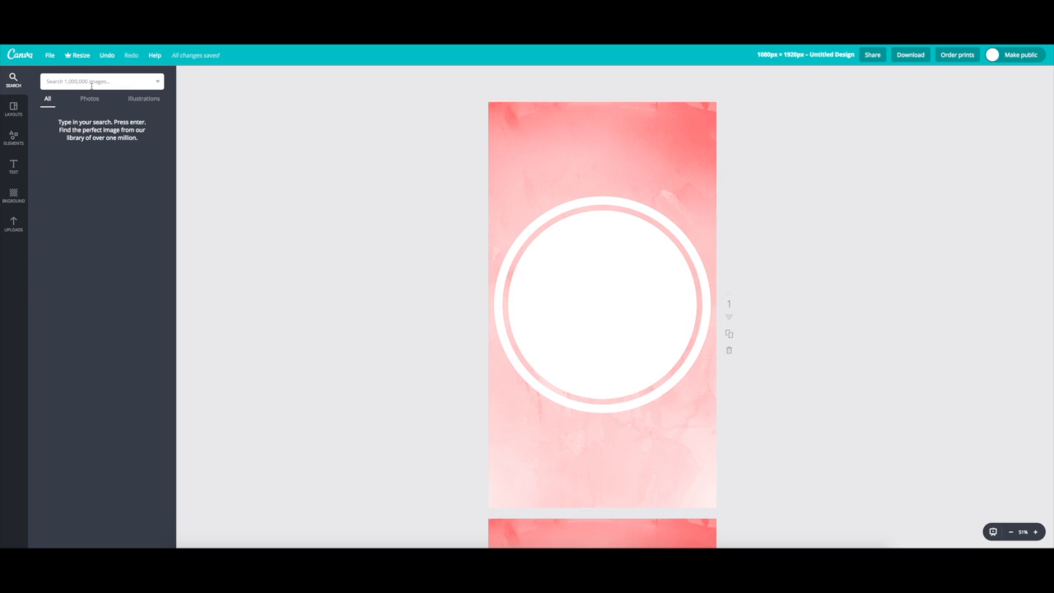
Add a red heart from the 'heart' search, enlarged and centred in the first circle
text(heart)
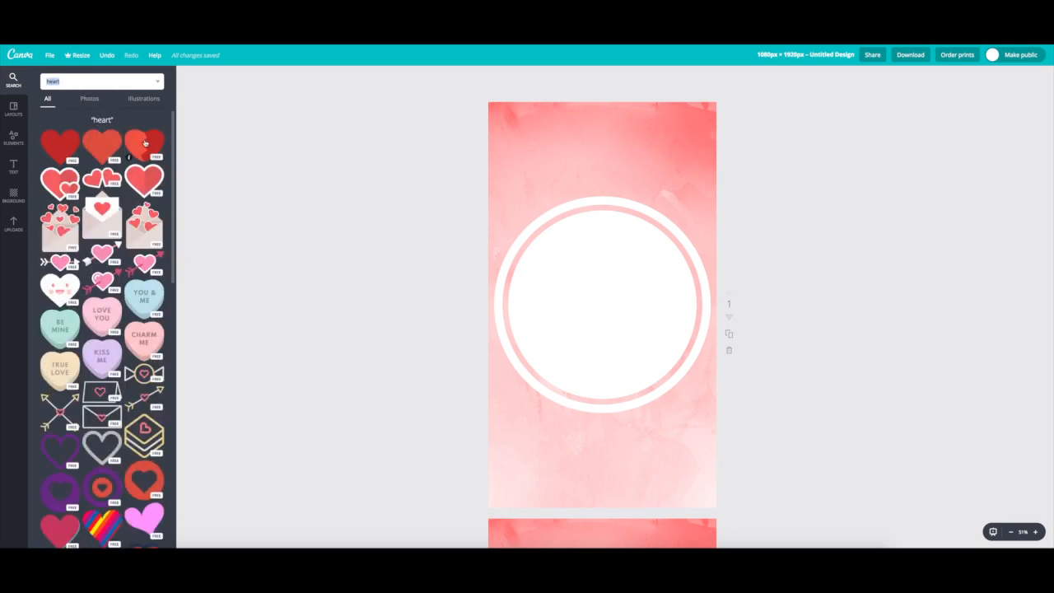
scroll(down, 3)
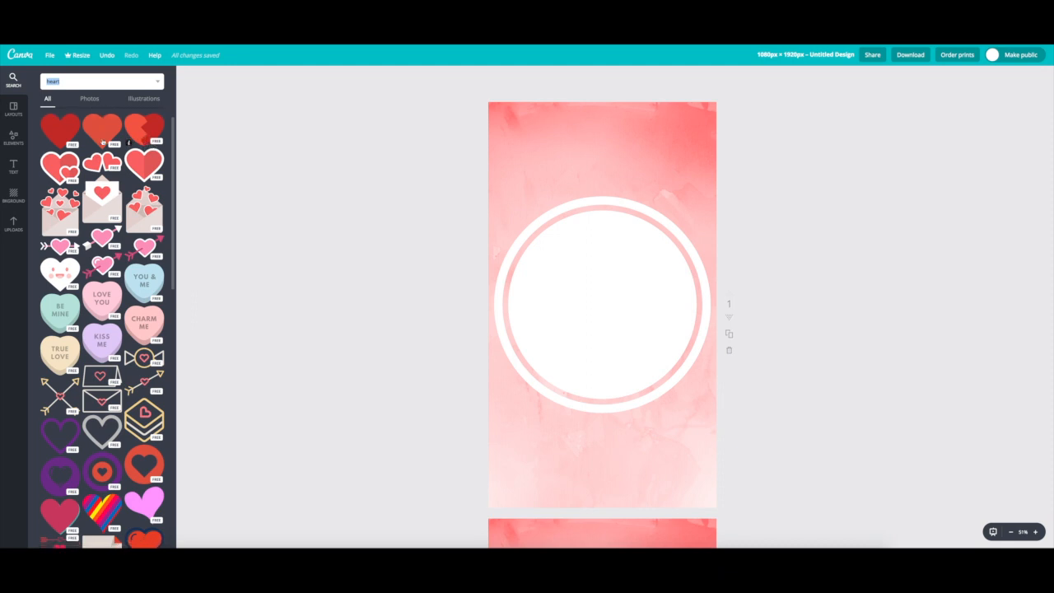
click(60, 129)
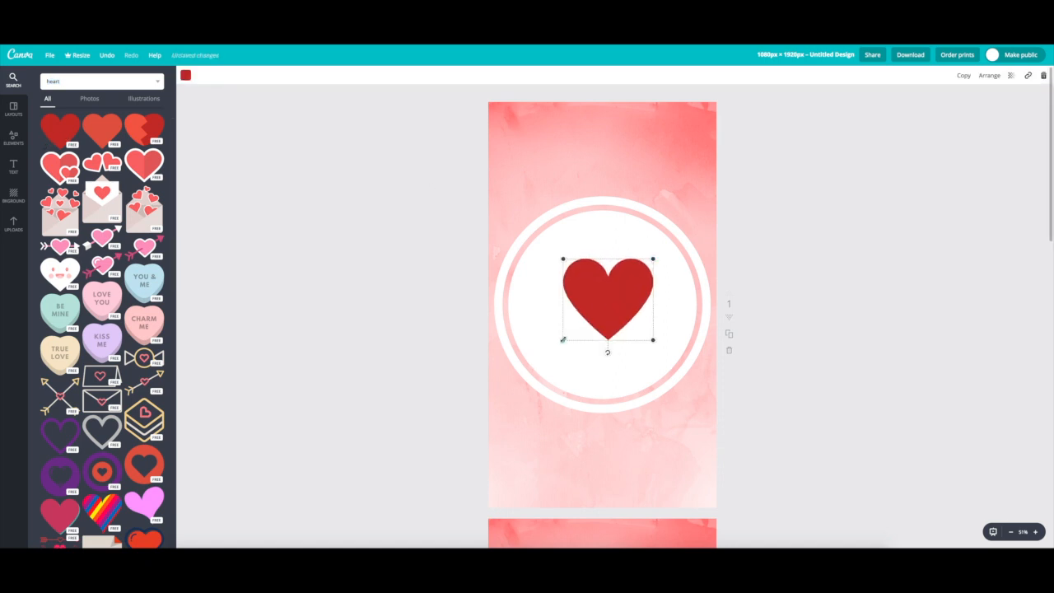
drag(608, 300, 601, 309)
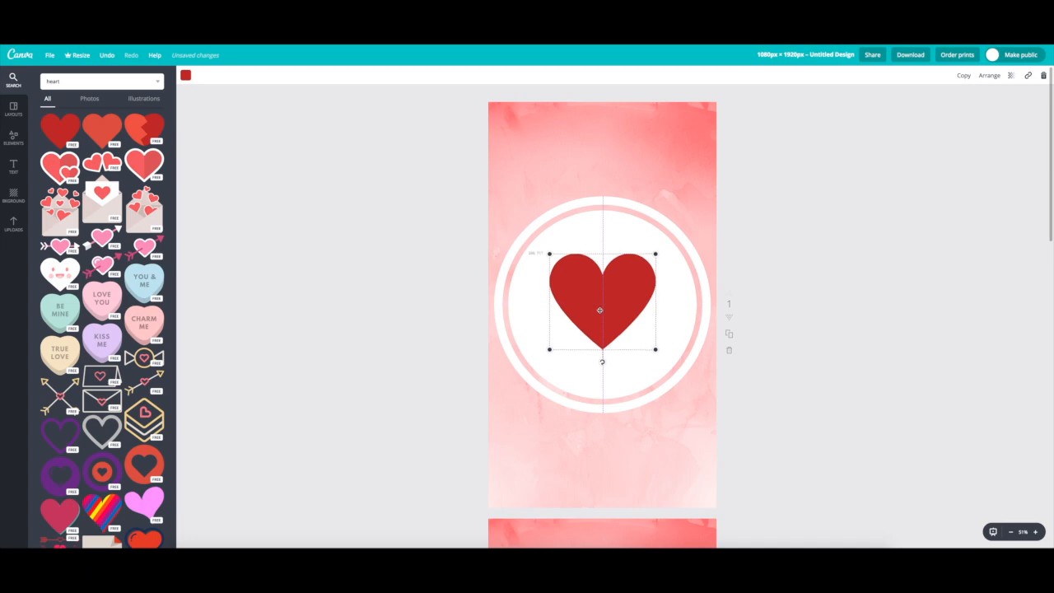
drag(600, 310, 601, 315)
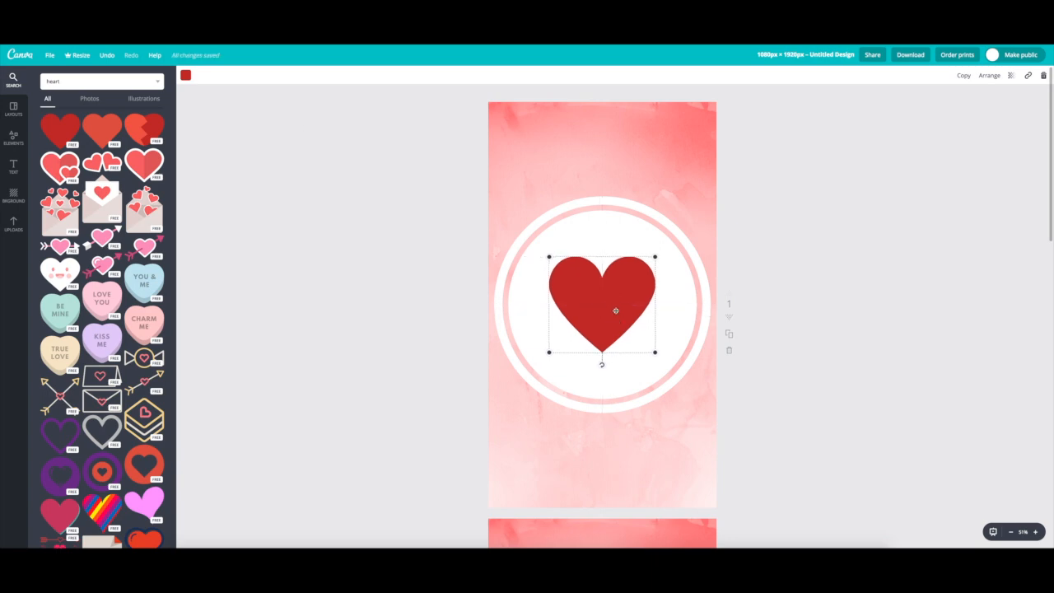
Recolour the heart from deep red to coral, after trying pink
click(185, 75)
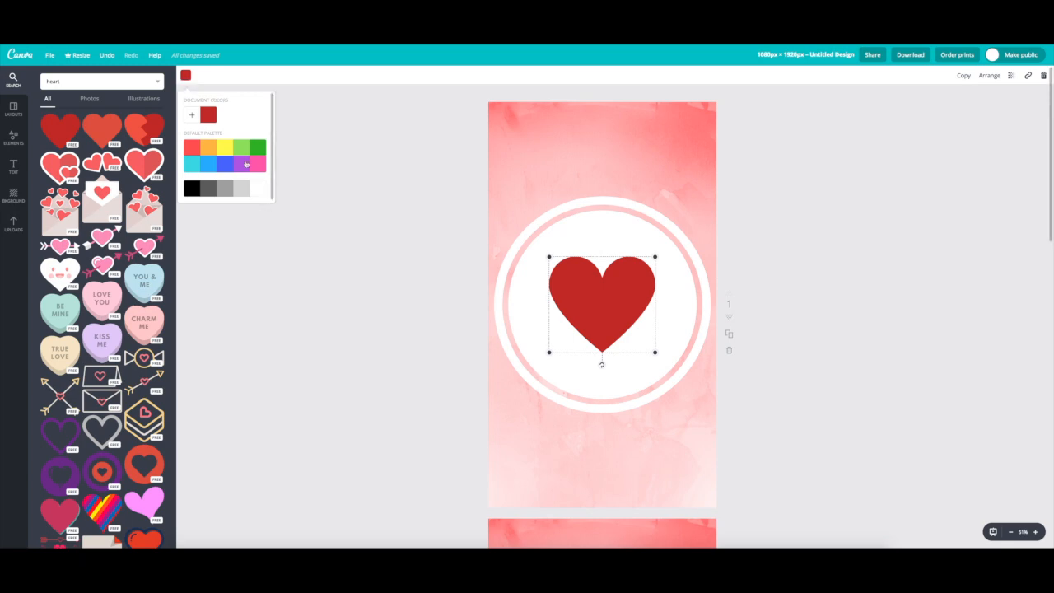
click(254, 163)
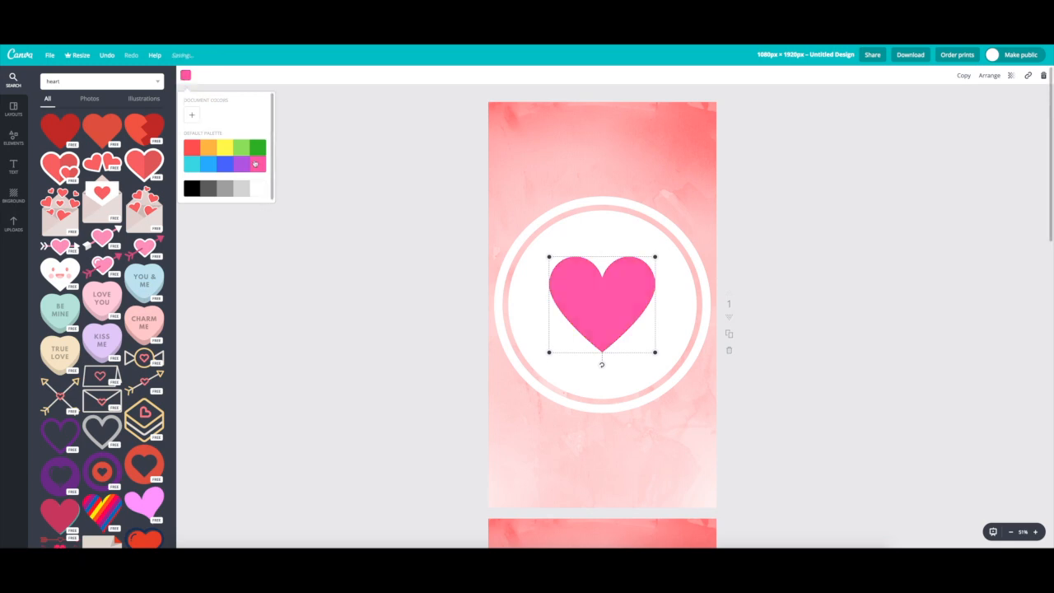
click(195, 149)
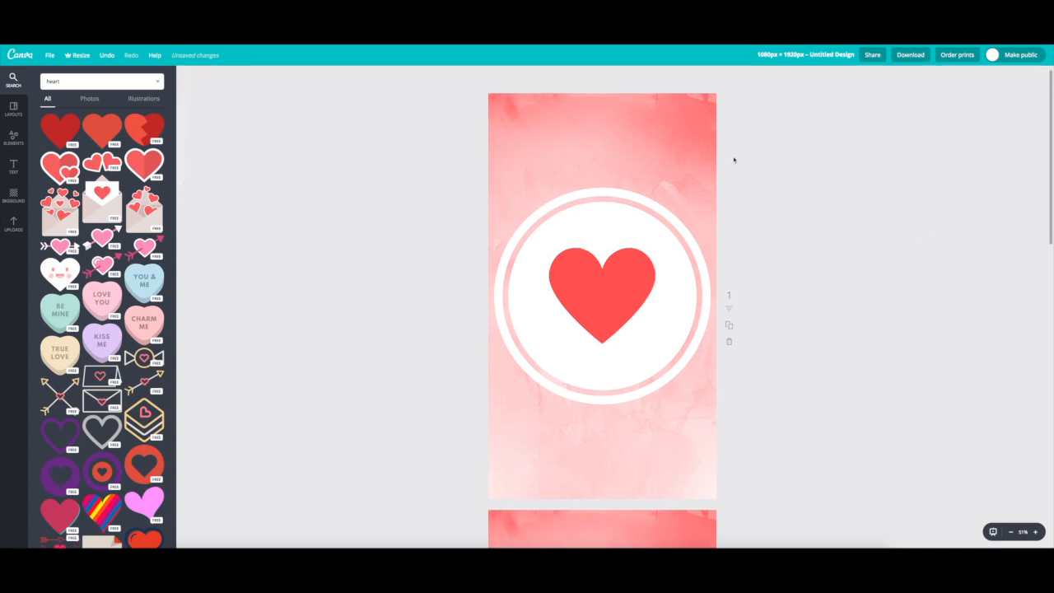
Add the green-handled scissors from a 'scissor' search to page 2's circle, recoloured coral and tilted
scroll(down, 3)
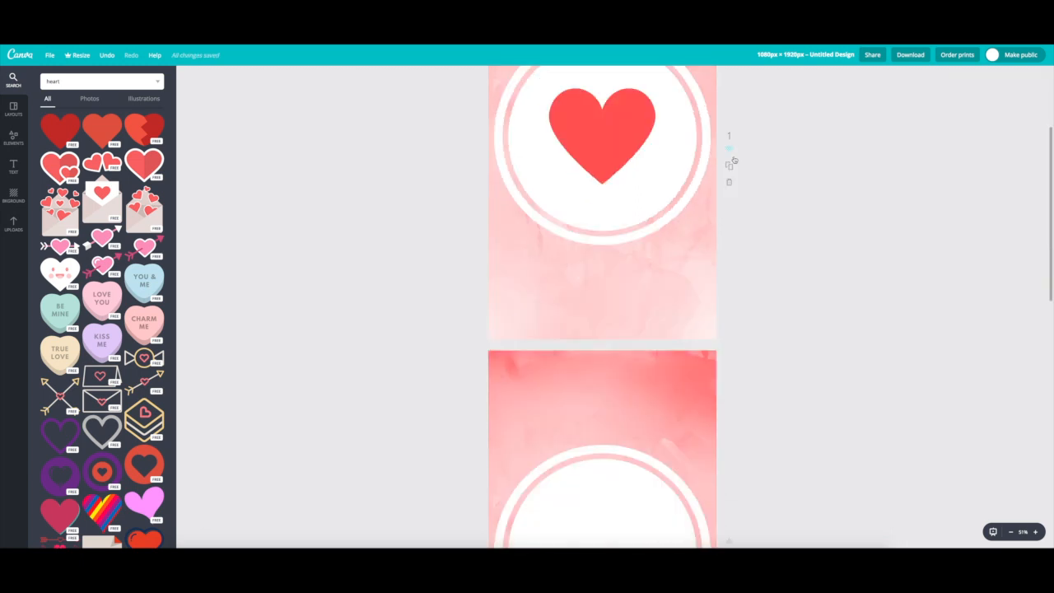
scroll(down, 3)
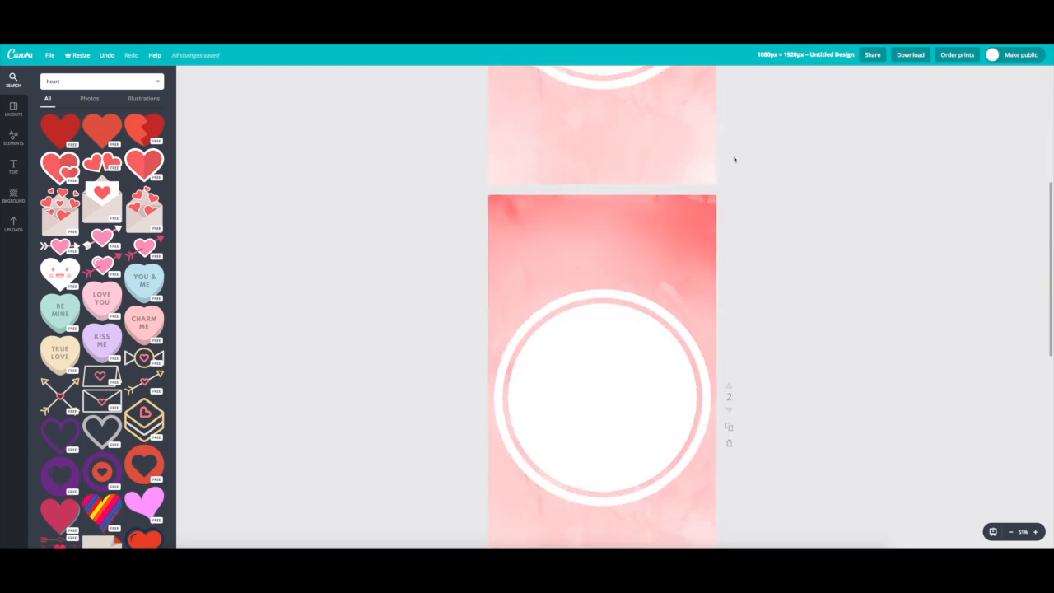
scroll(up, 3)
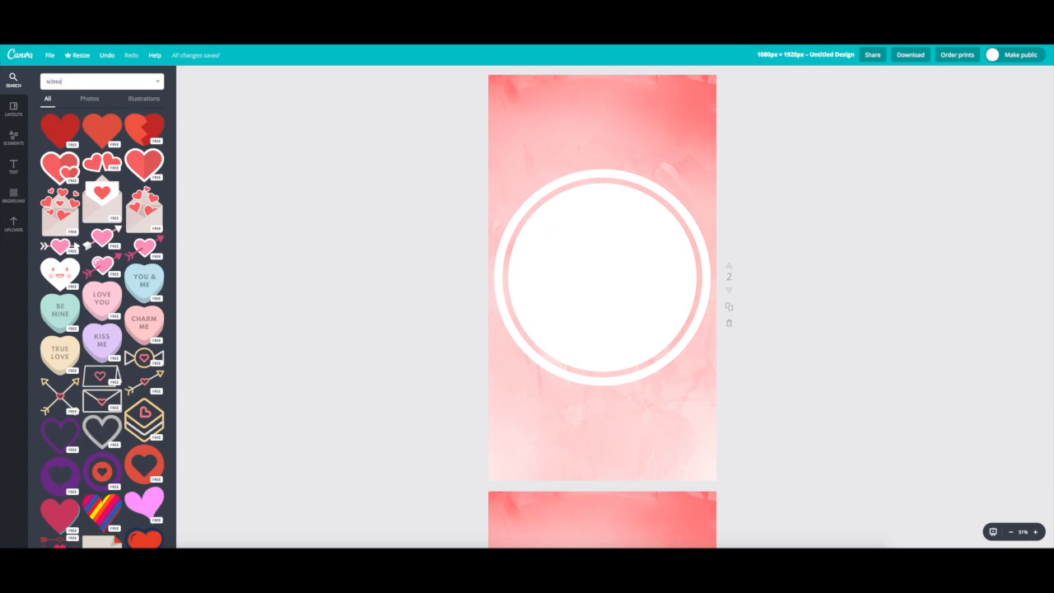
text(scissor)
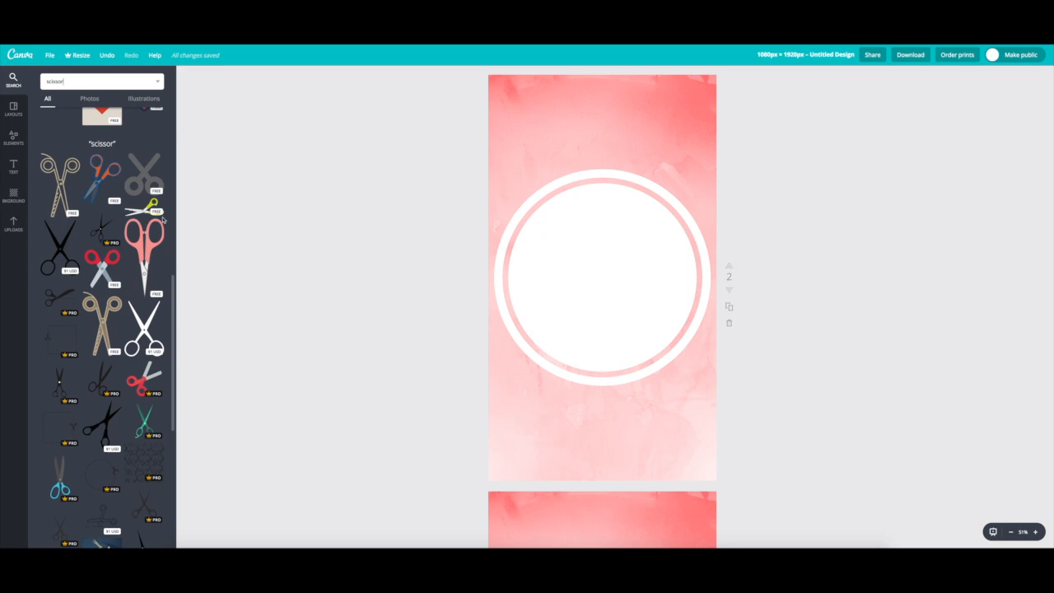
click(156, 216)
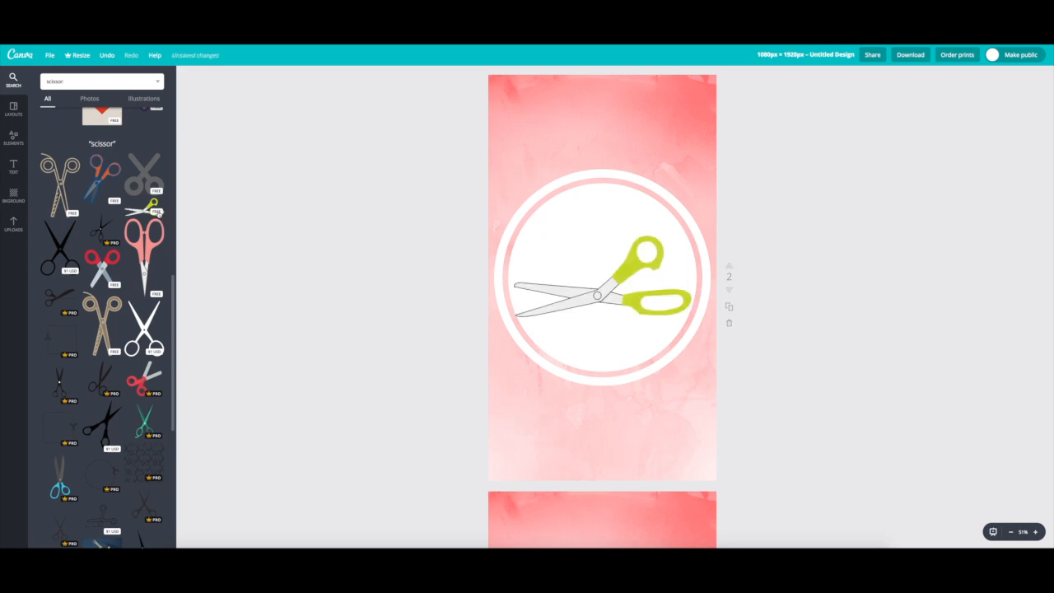
click(601, 276)
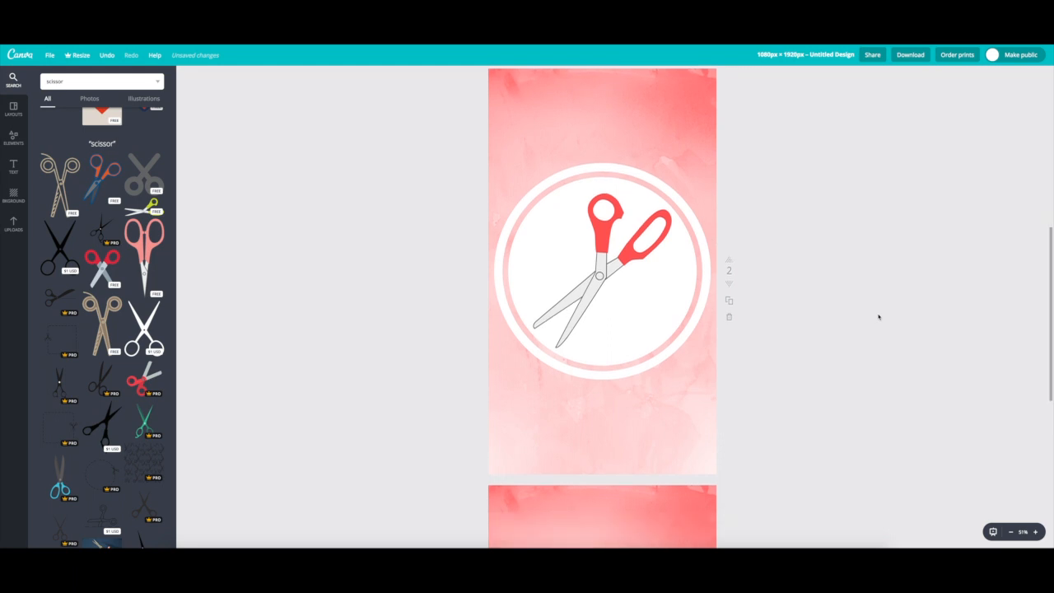
scroll(down, 3)
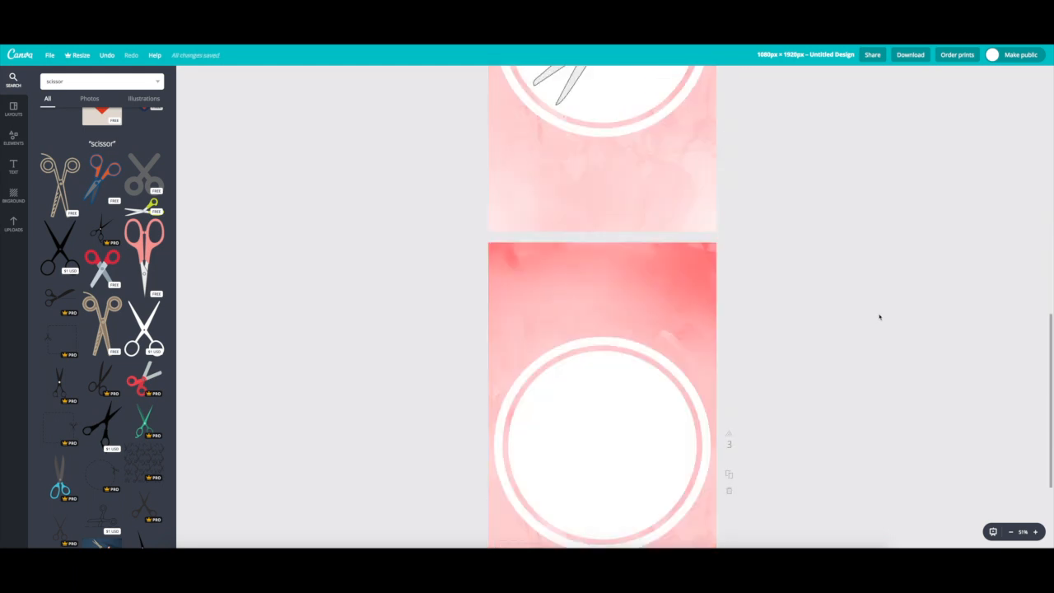
Add a tag graphic from a 'tag' search to page 3's circle, recoloured coral and centred
scroll(up, 3)
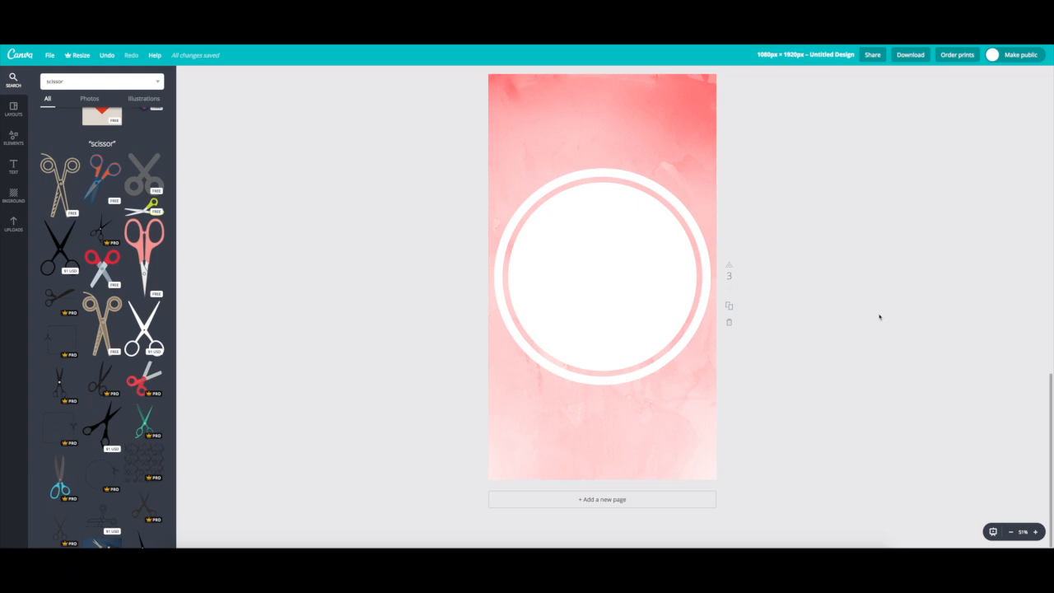
mouse_move(493, 232)
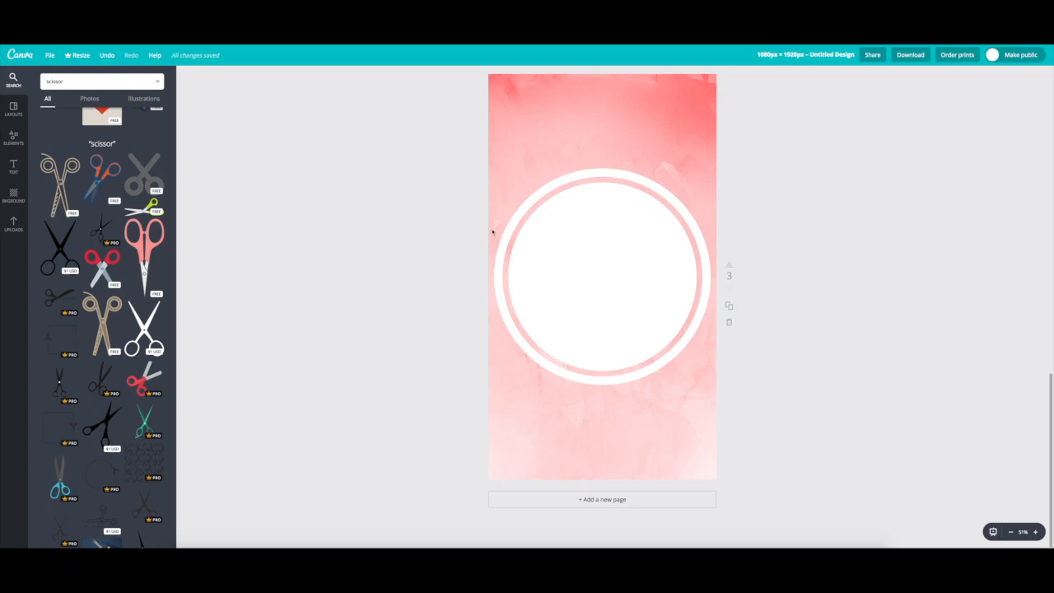
triple_click(99, 80)
text(la)
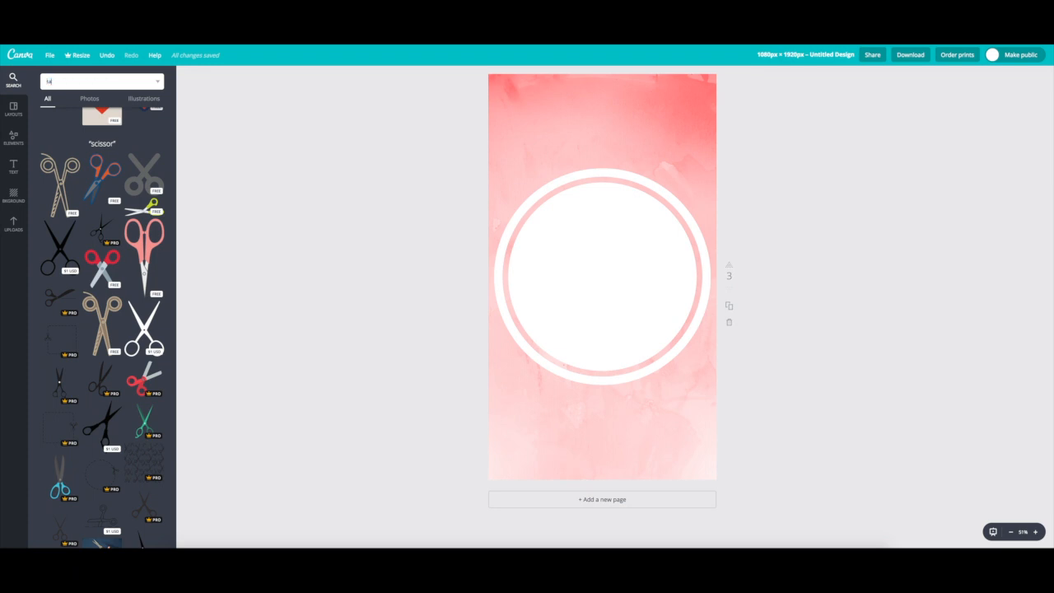
text(tag)
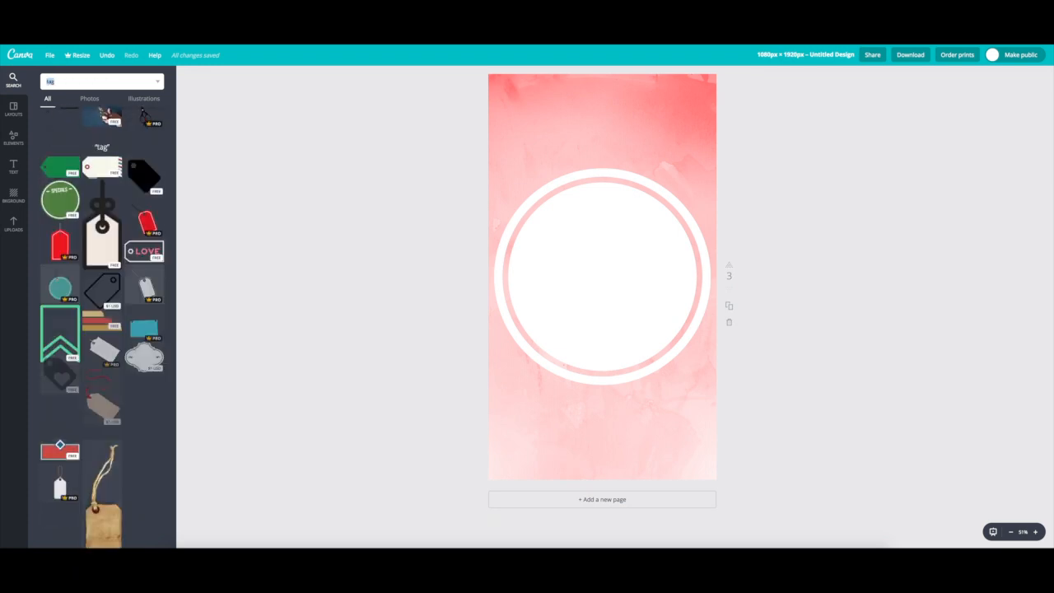
click(60, 166)
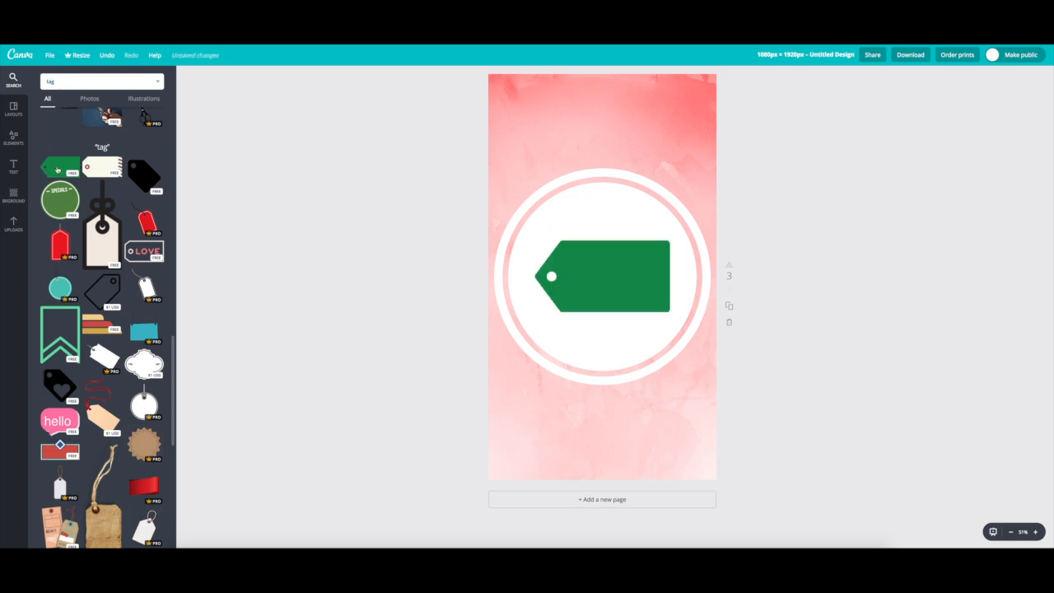
click(601, 276)
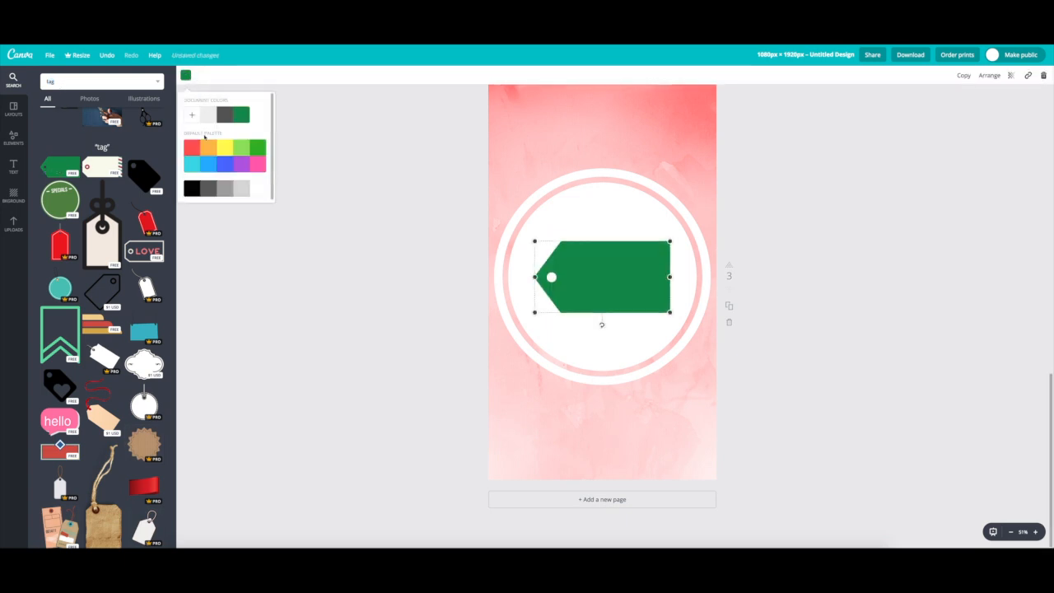
click(192, 147)
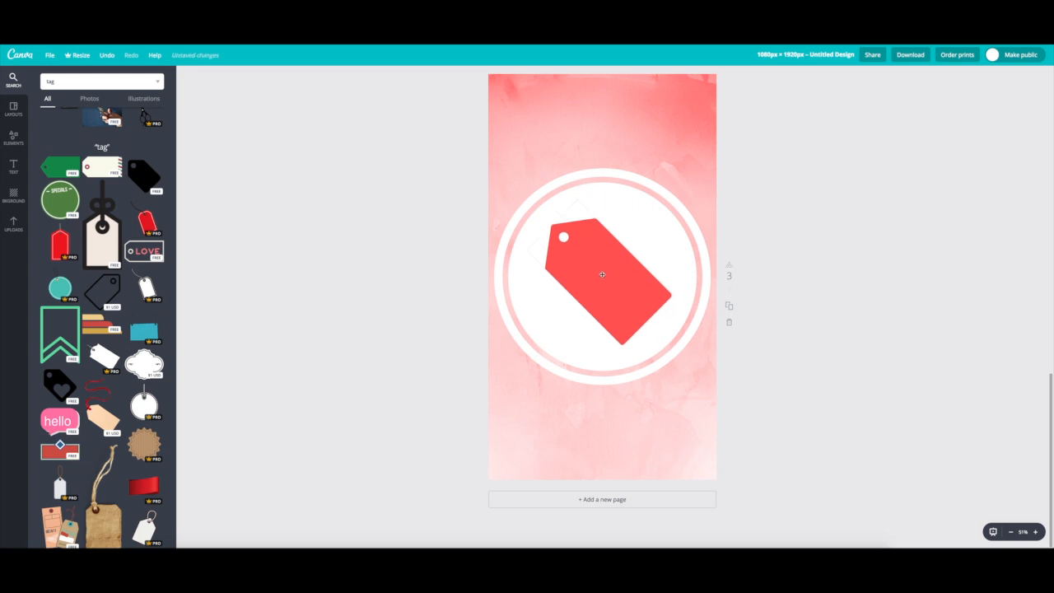
click(601, 276)
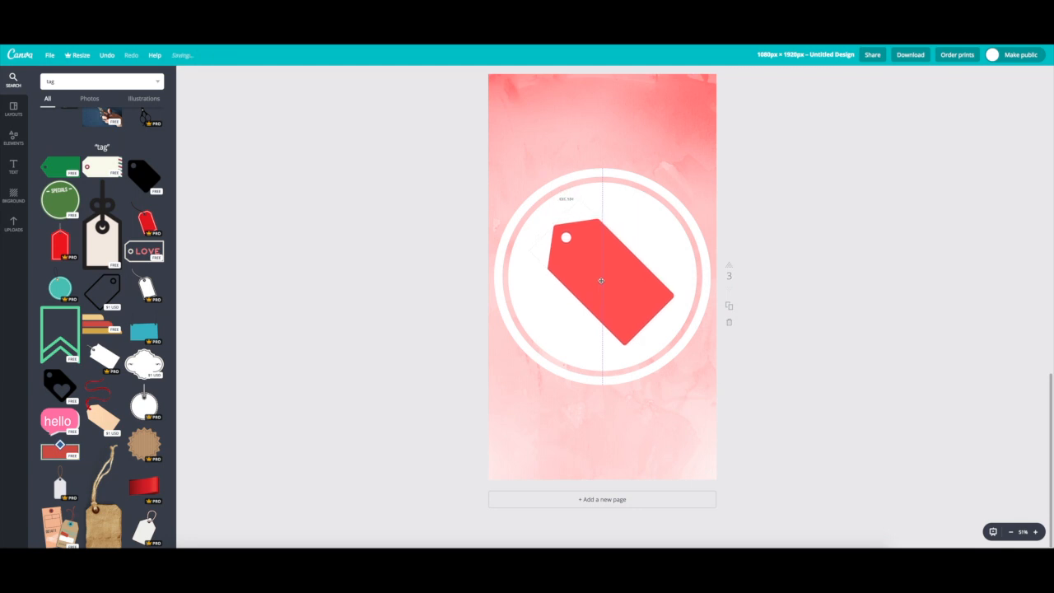
click(843, 301)
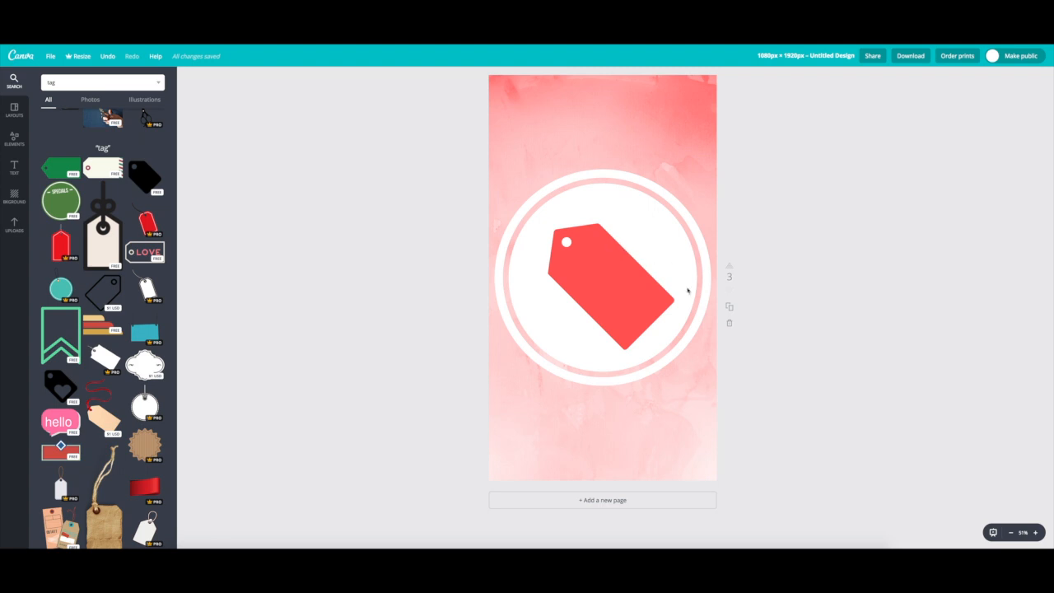
mouse_move(729, 307)
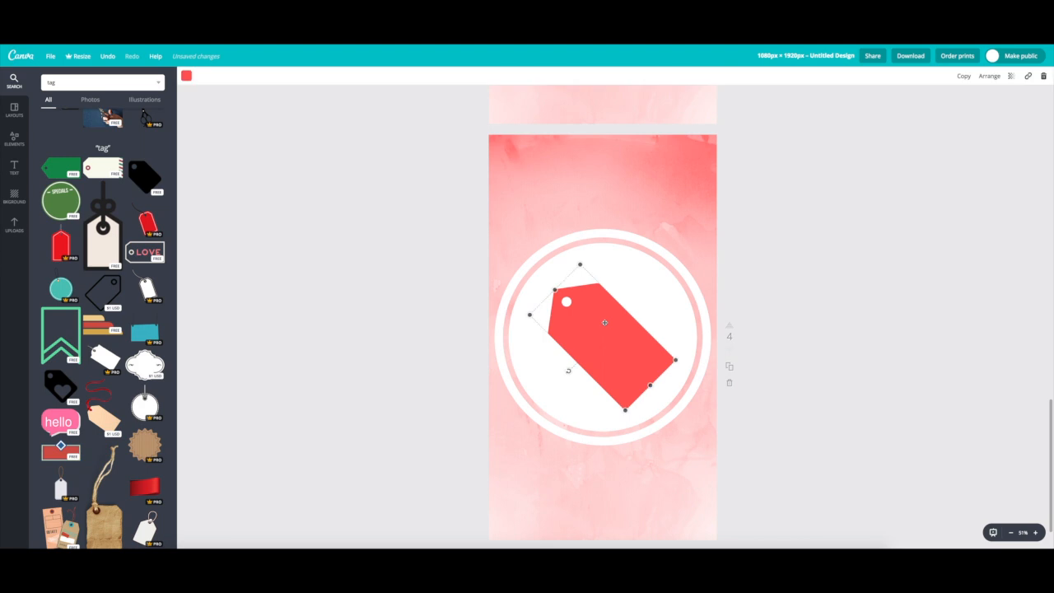
Remove the tag icon and place a new heading text box at the circle's centre
key(Delete)
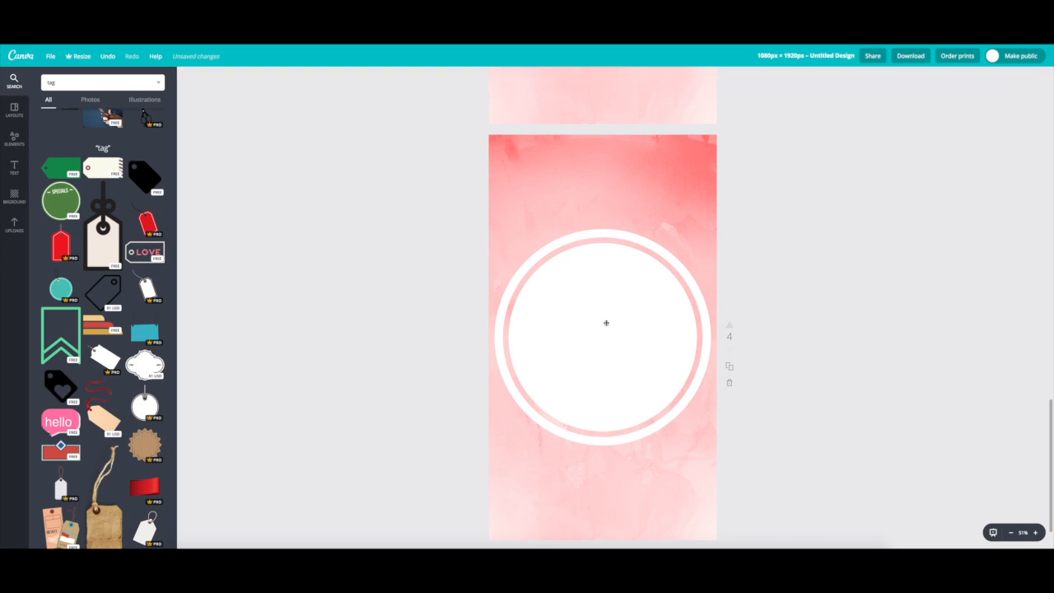
click(14, 167)
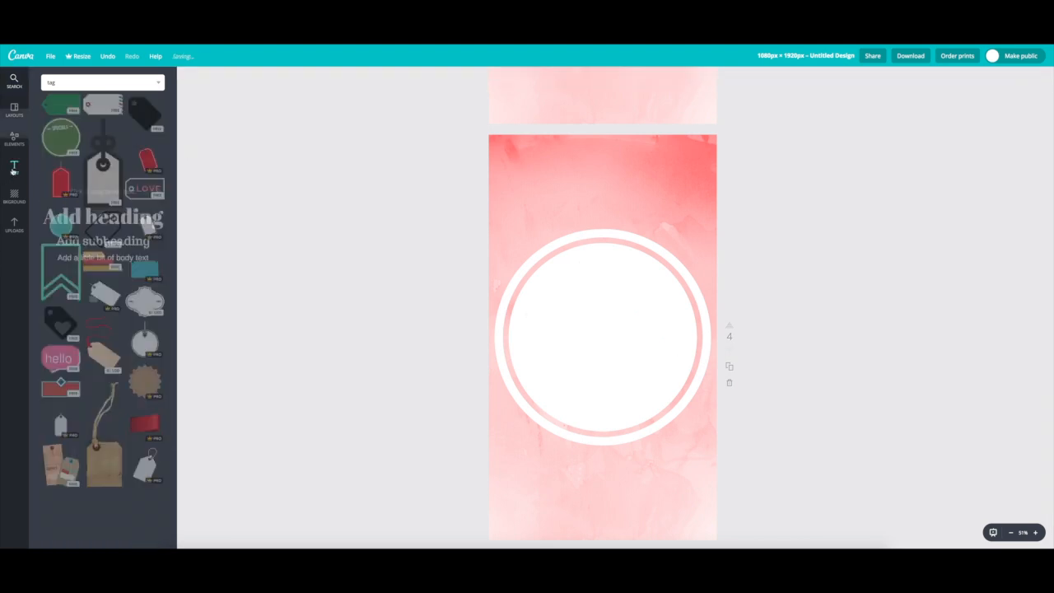
click(14, 168)
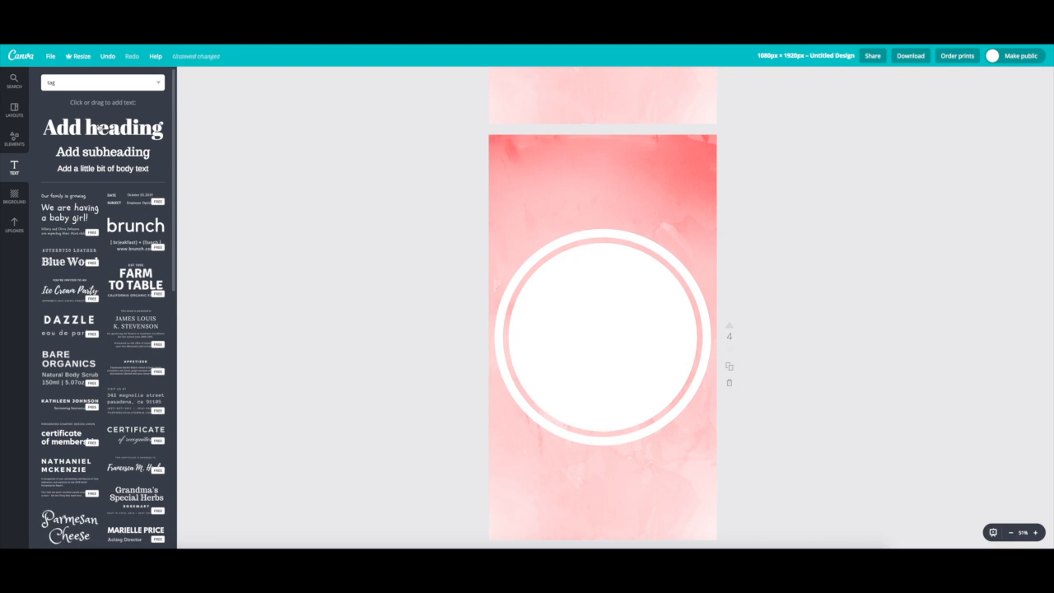
click(102, 128)
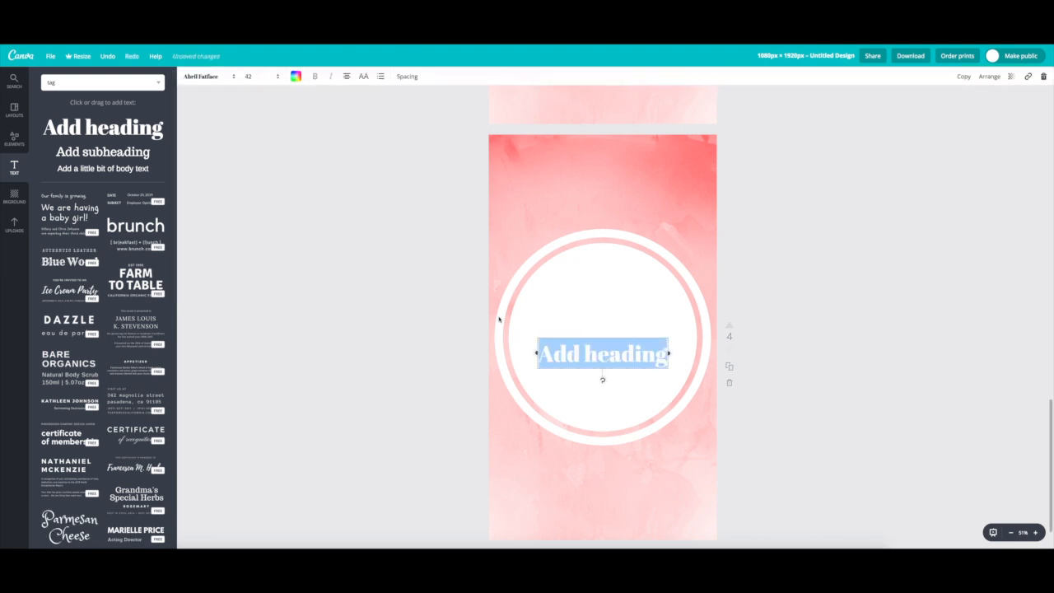
mouse_move(593, 336)
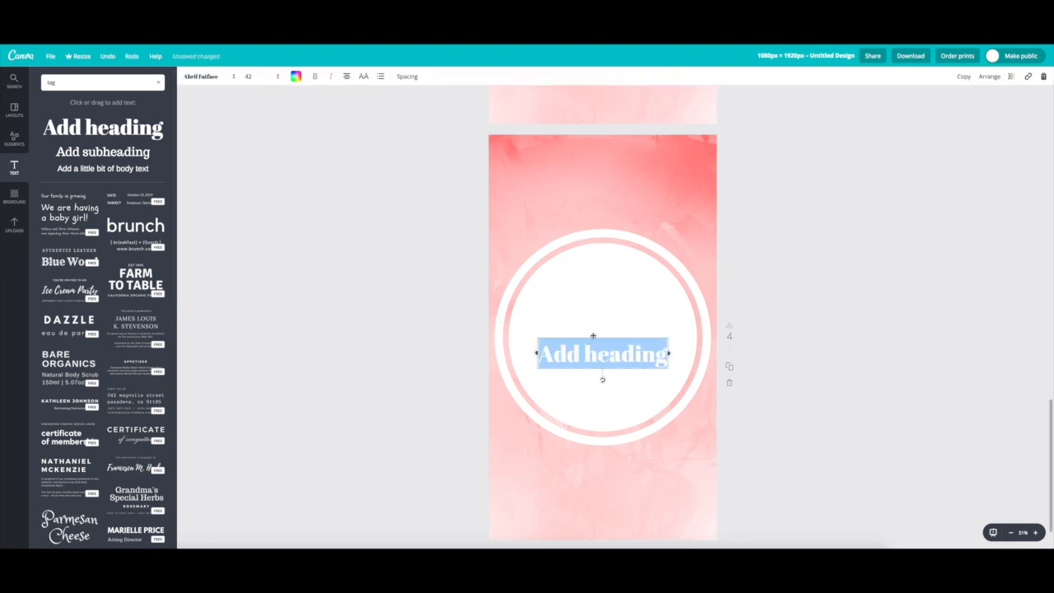
drag(602, 354, 602, 333)
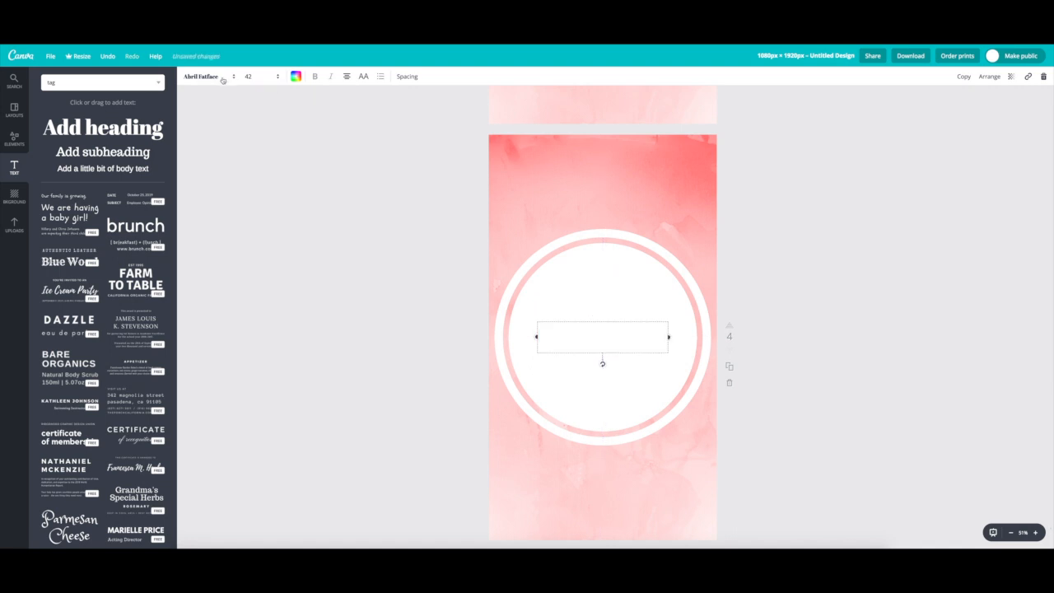
Apply the Playlist Script font to the heading and enter the word Figure
click(200, 75)
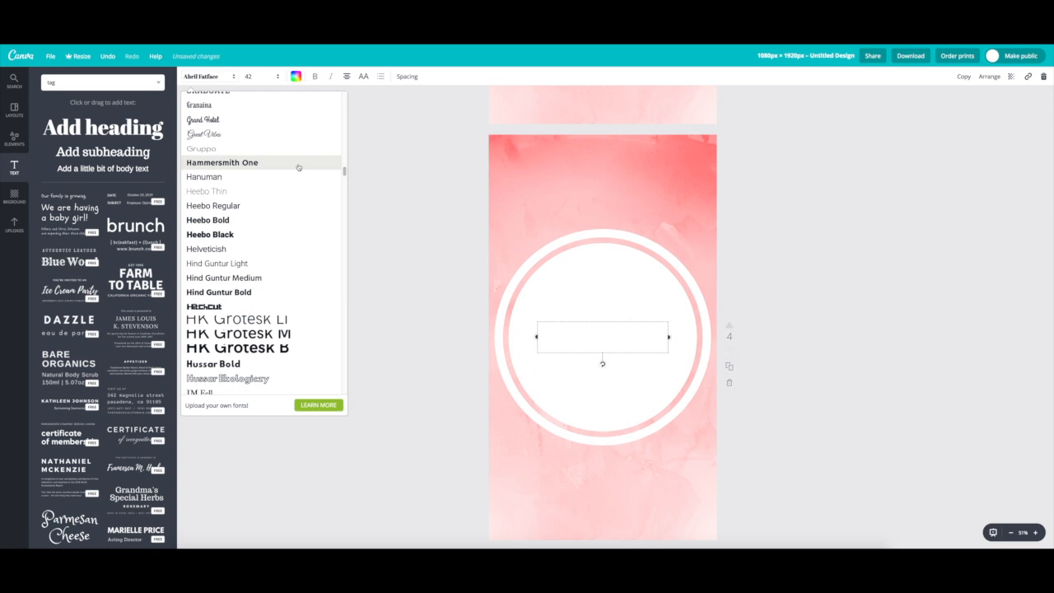
scroll(down, 3)
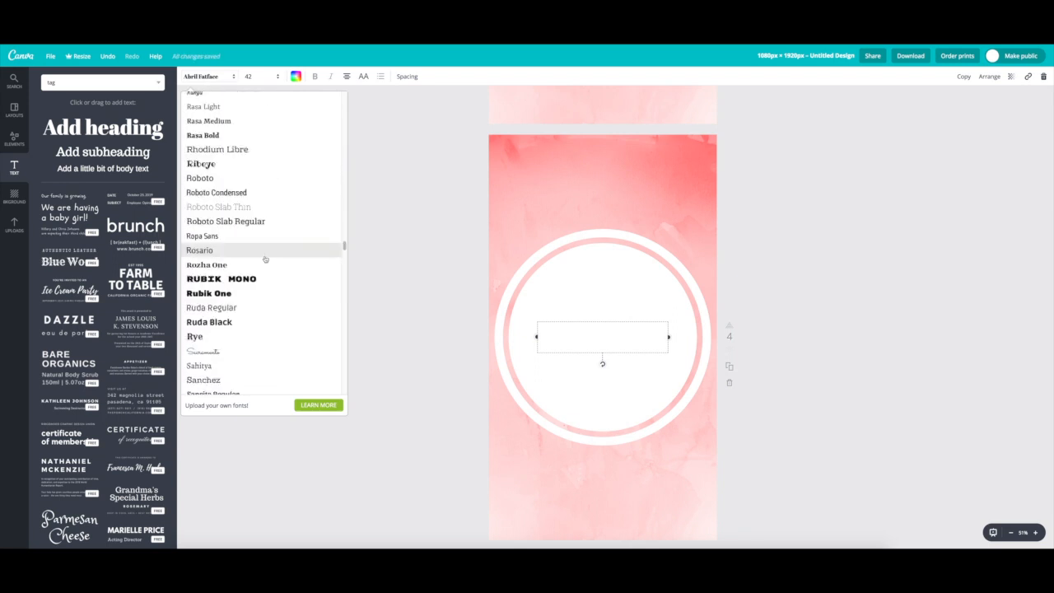
scroll(up, 3)
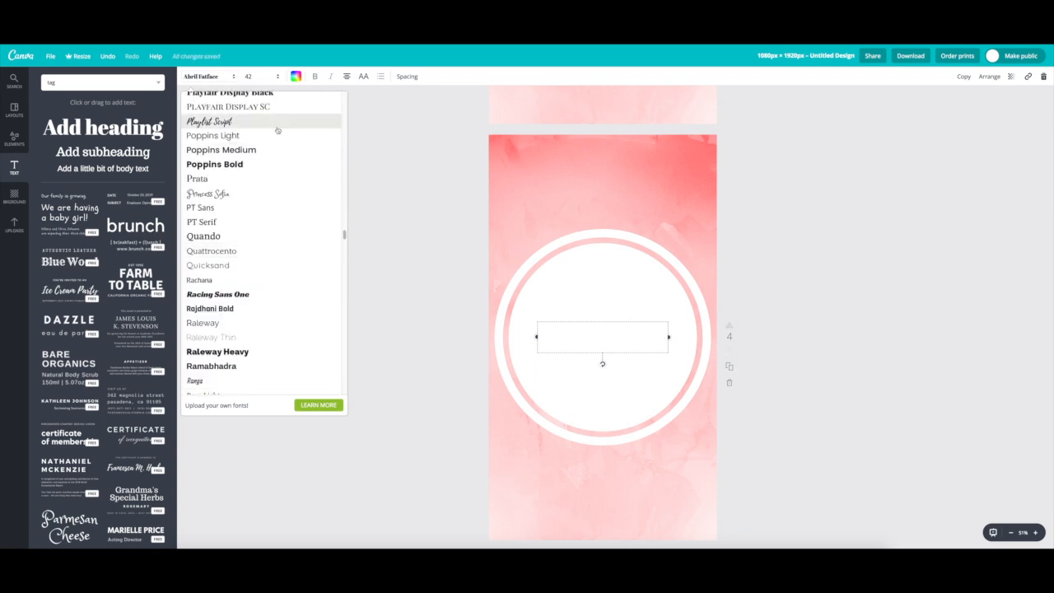
click(208, 121)
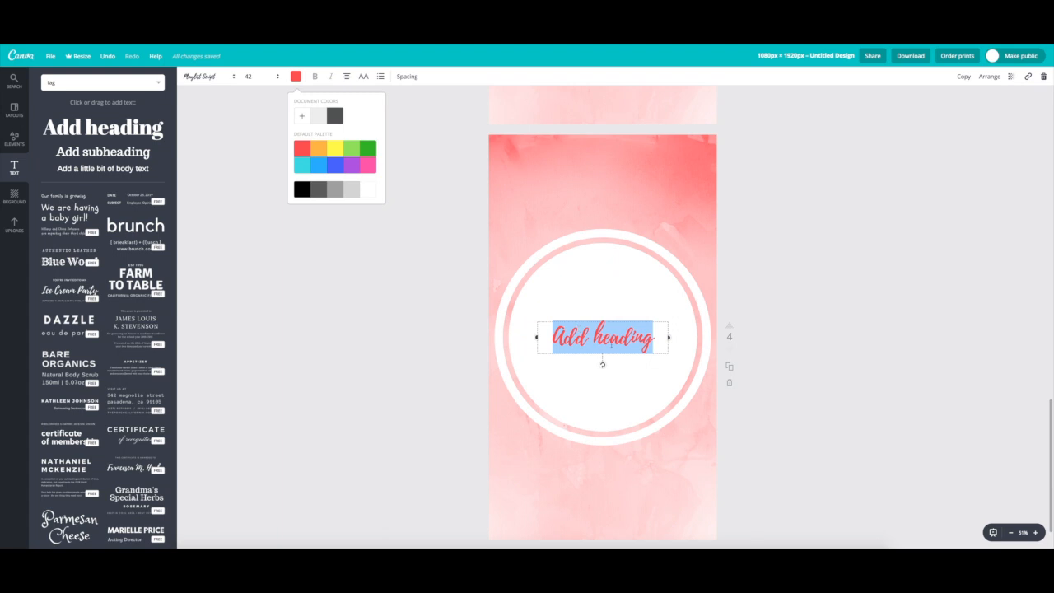
text(Figure)
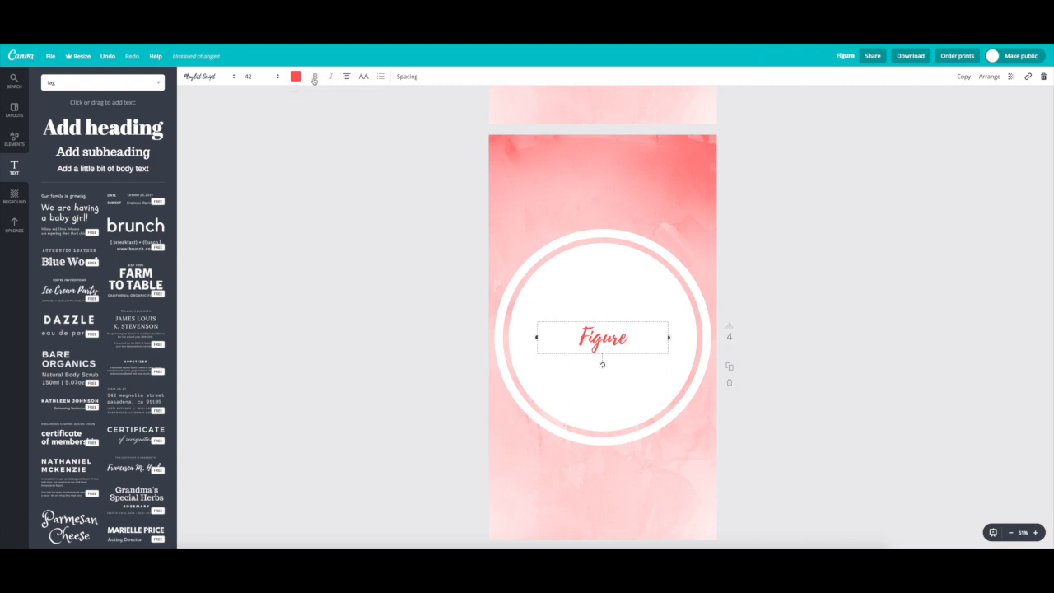
Enlarge Figure to size 80 then 104 and recentre it in the circle
click(248, 76)
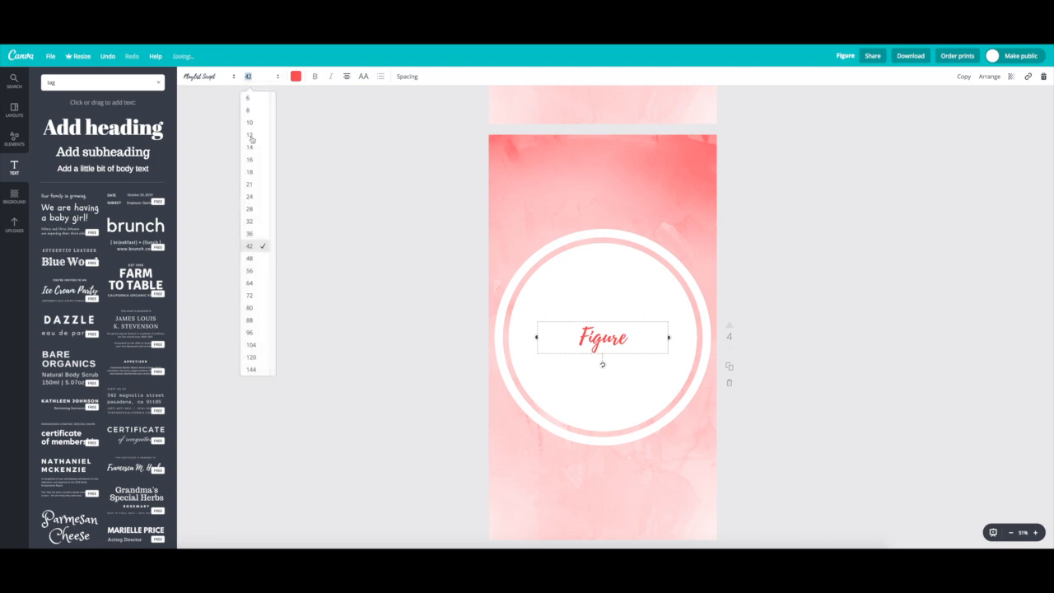
click(249, 307)
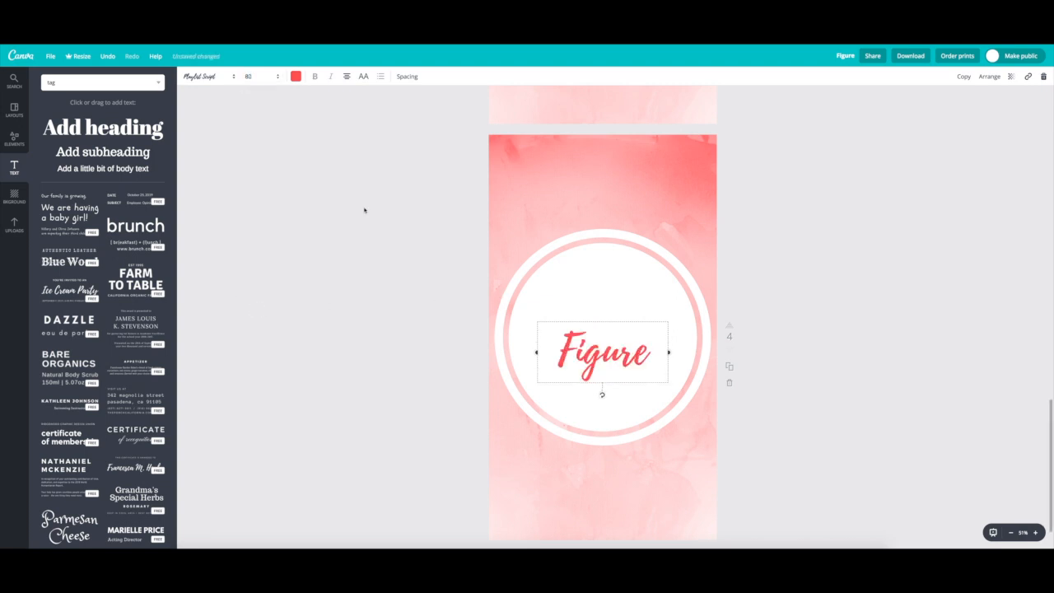
click(248, 76)
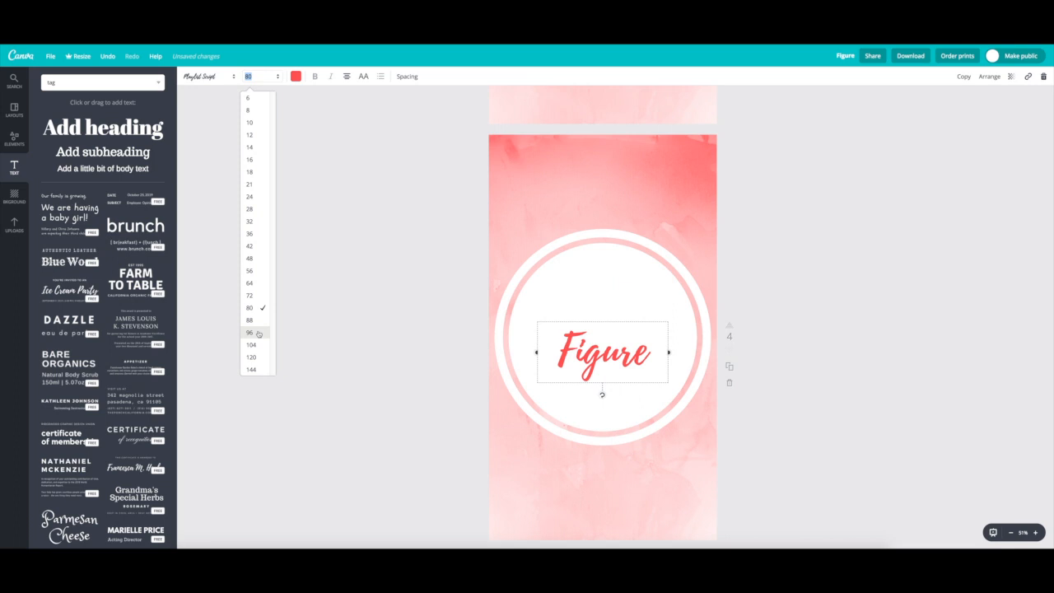
click(251, 344)
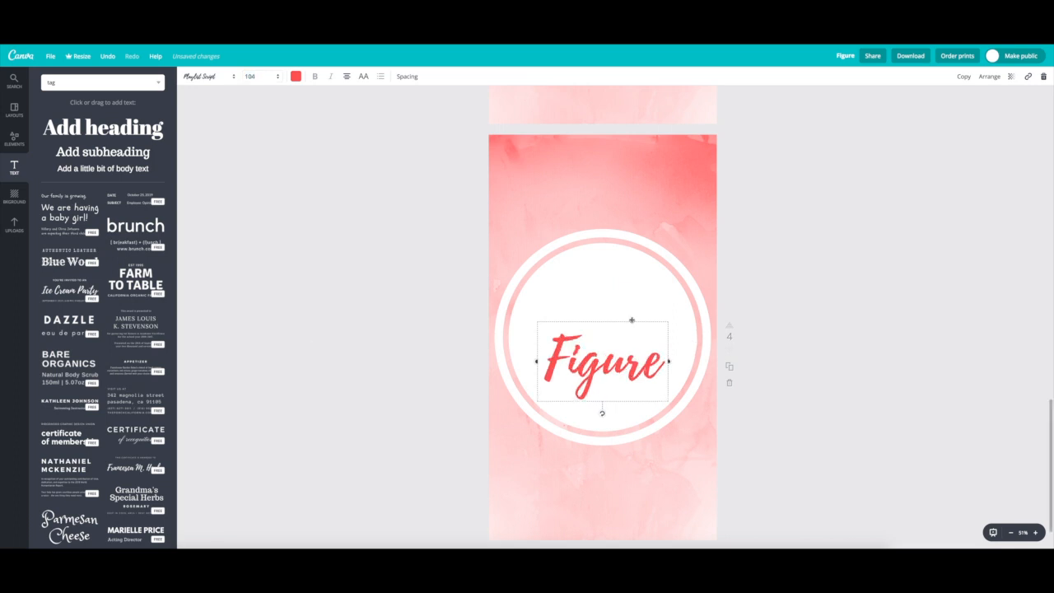
drag(602, 362, 601, 338)
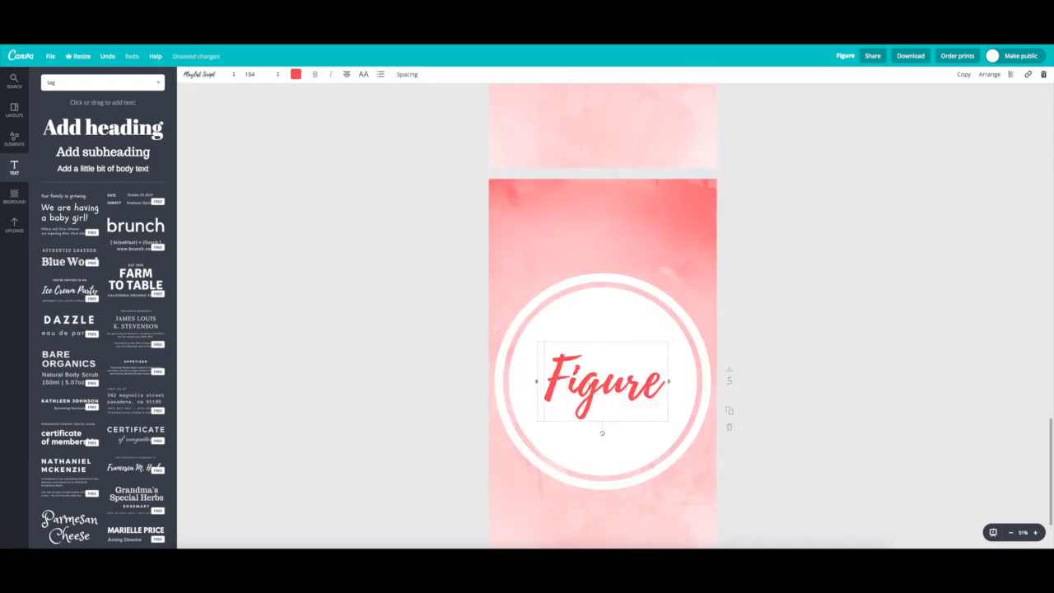
Relabel the duplicated covers to read Bikini and Sales
text(Bi)
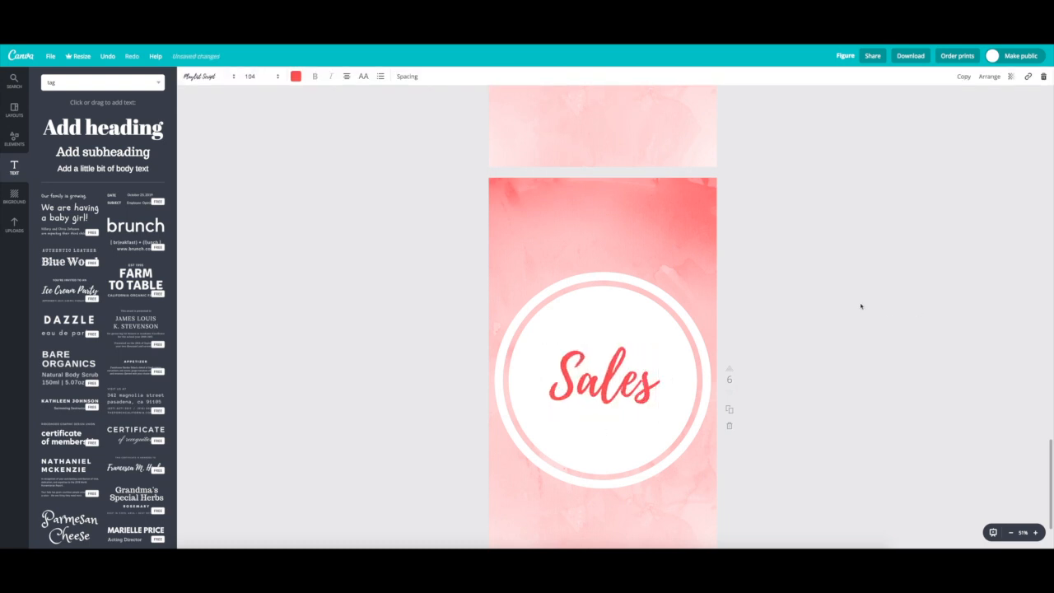
scroll(down, 3)
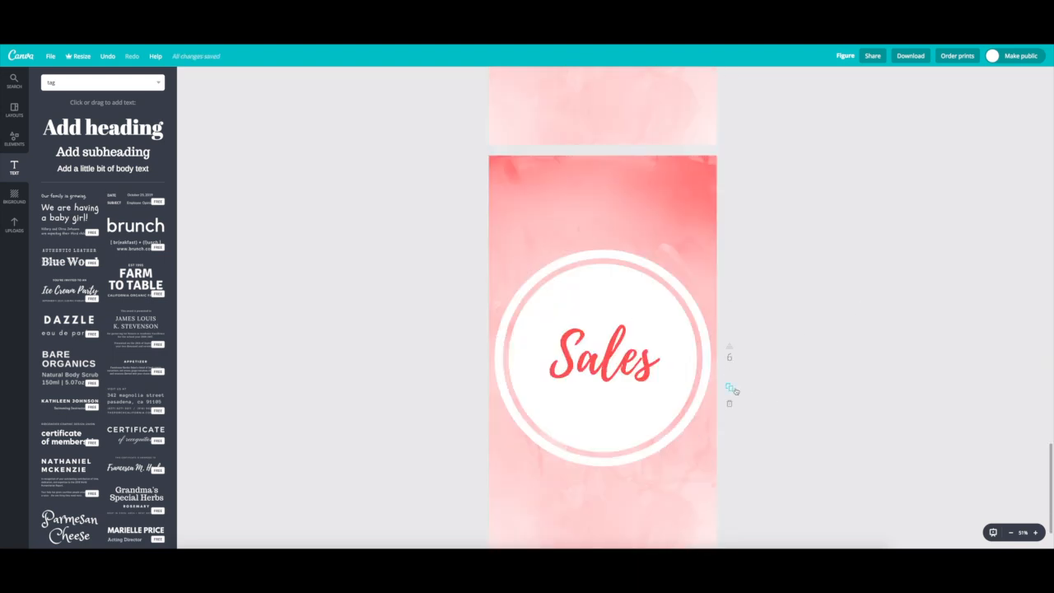
scroll(up, 3)
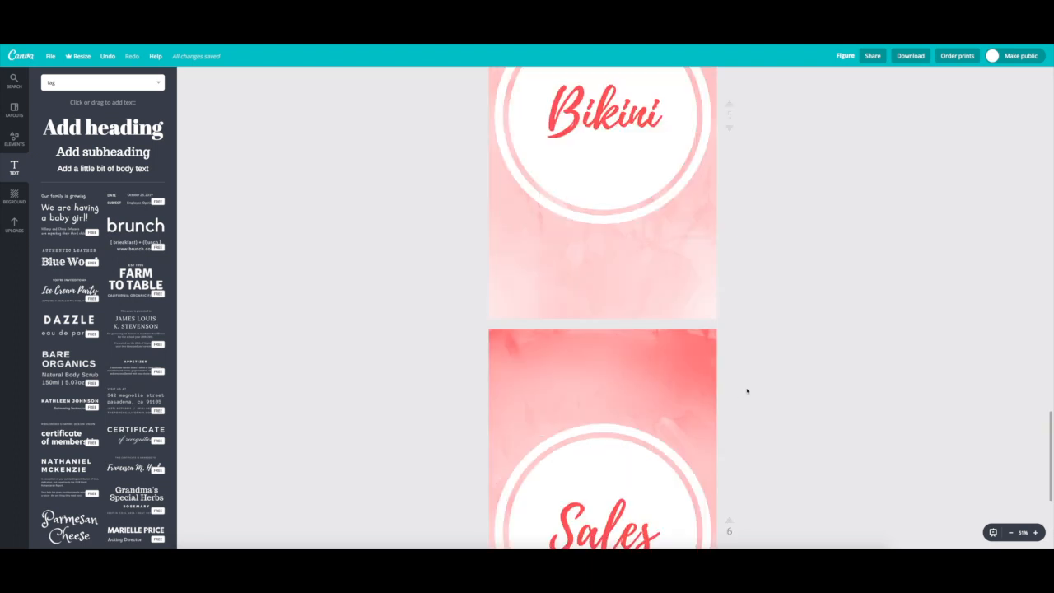
scroll(up, 3)
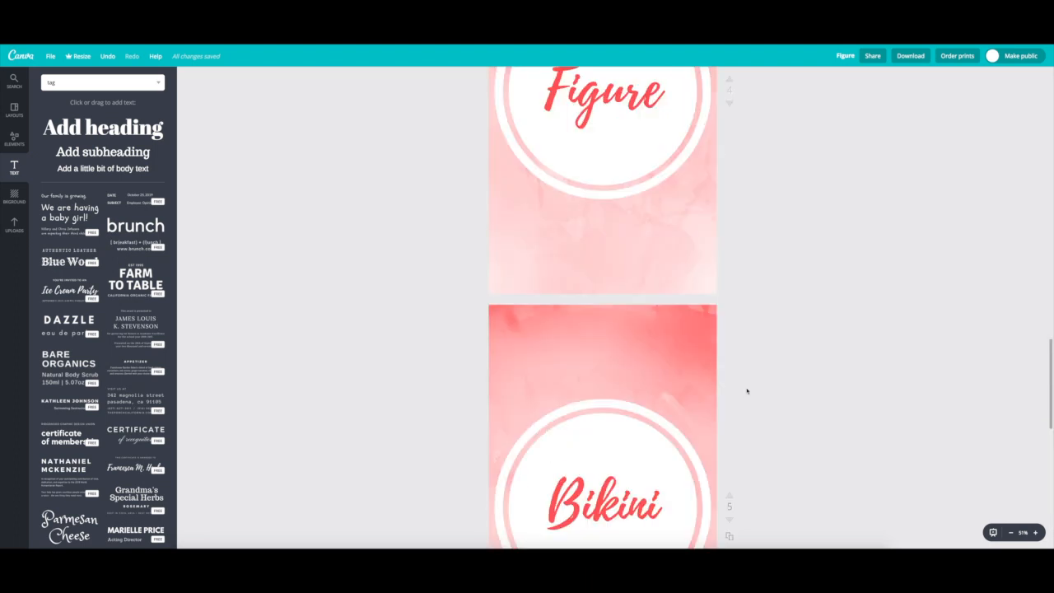
scroll(down, 3)
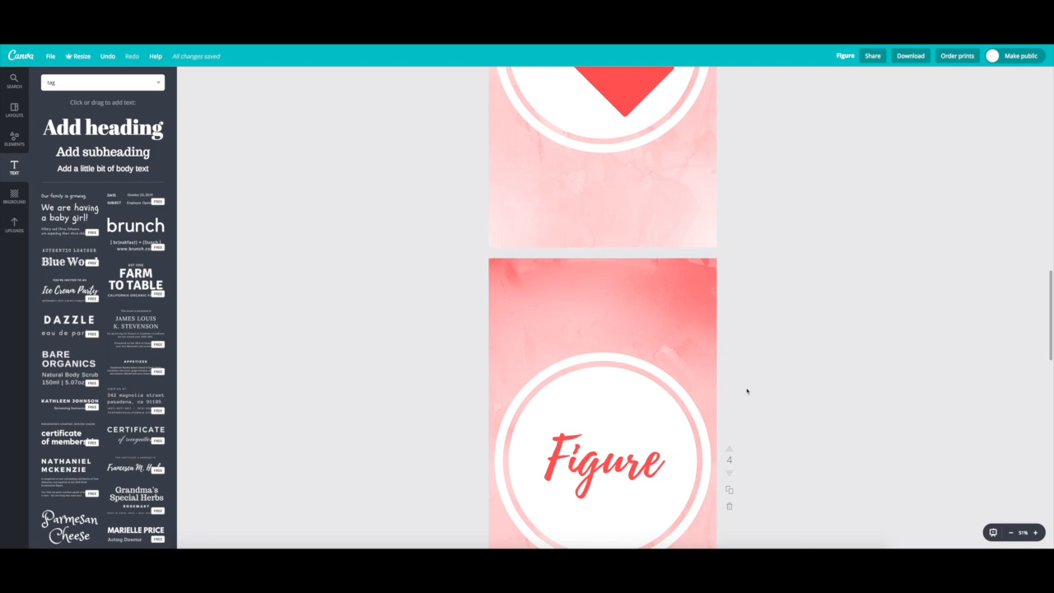
scroll(up, 3)
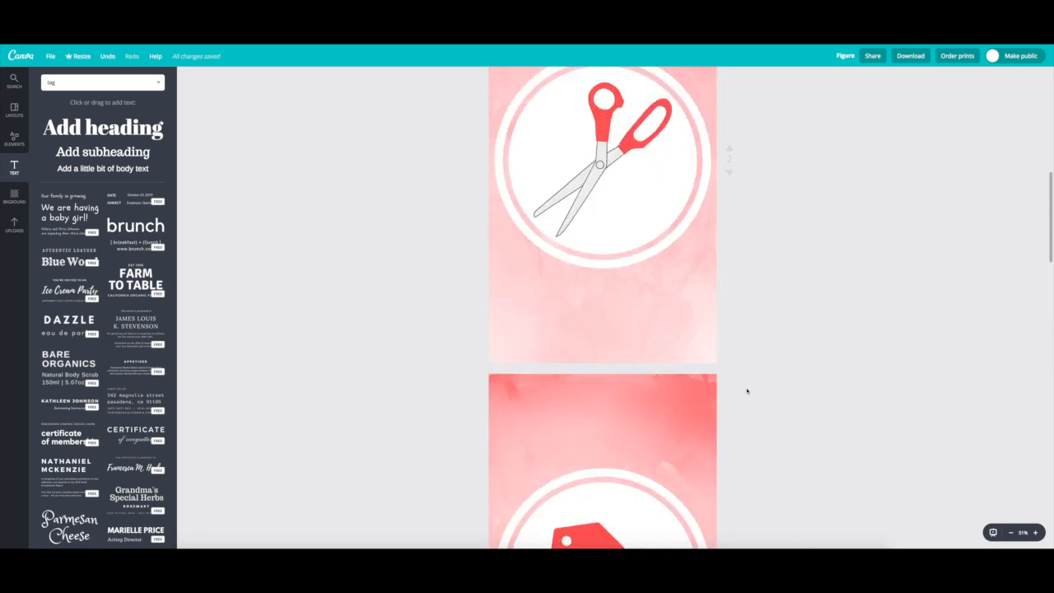